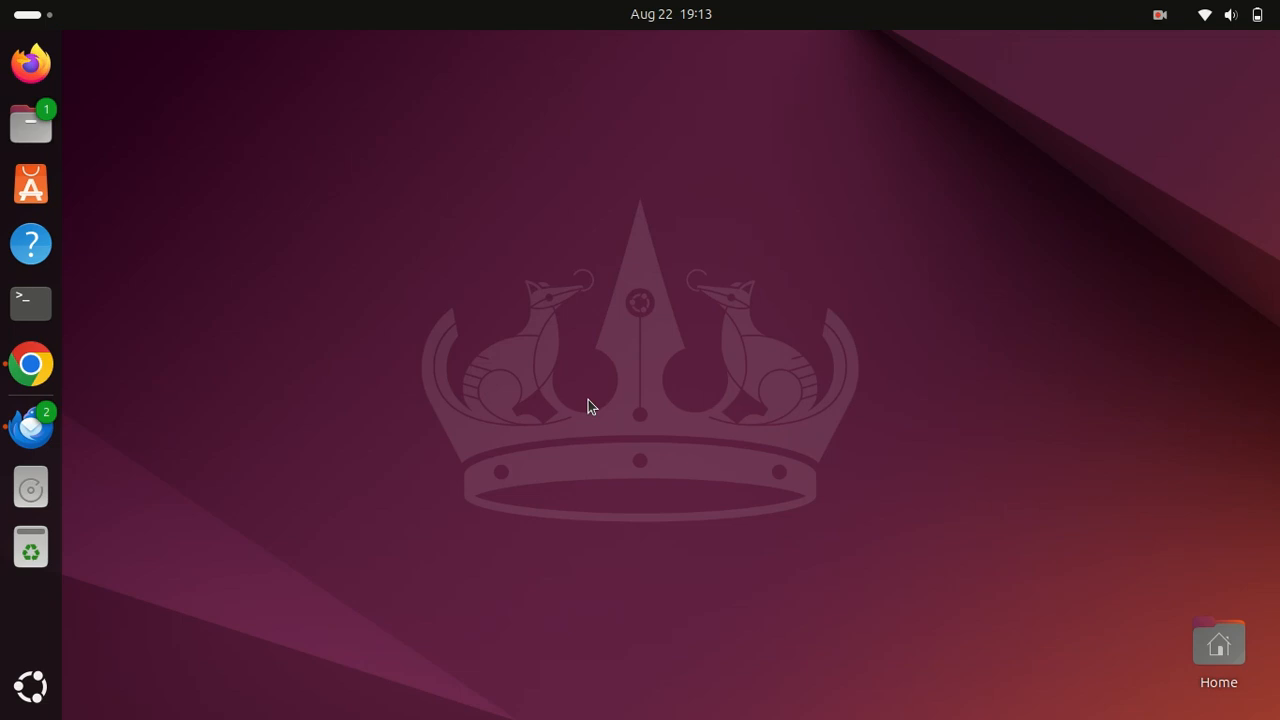
mouse_move(448, 420)
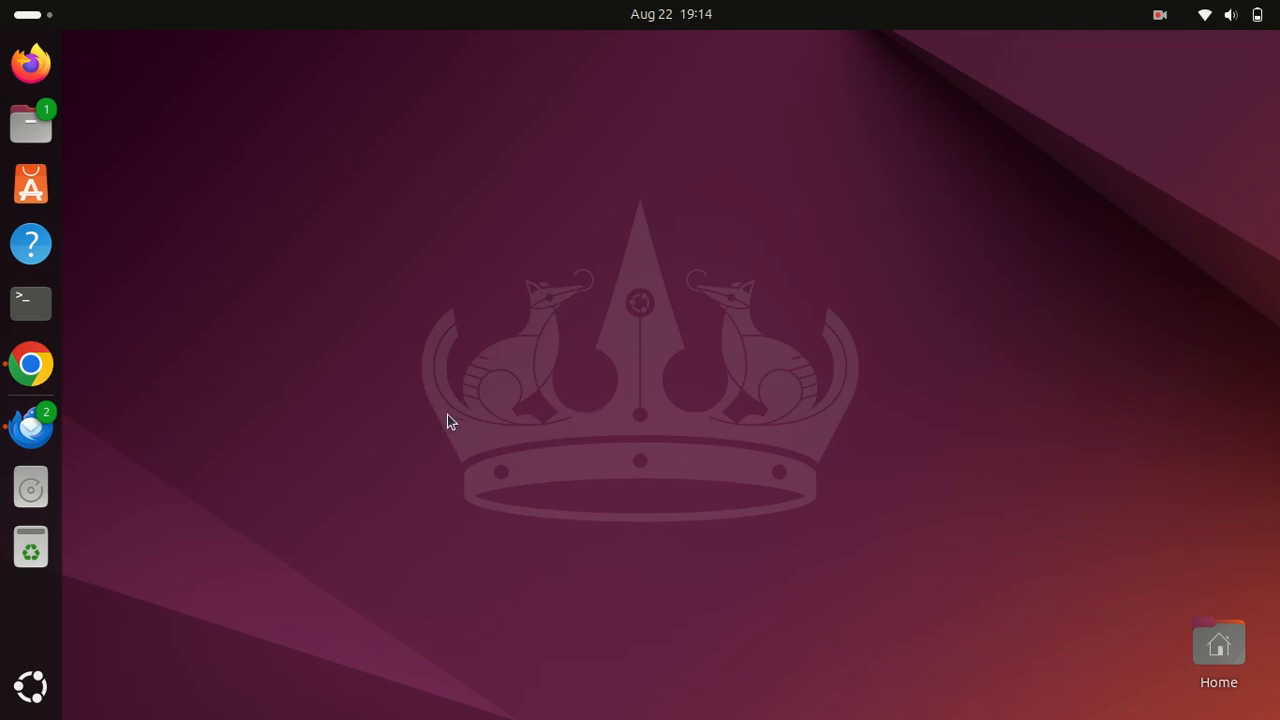
mouse_move(98, 336)
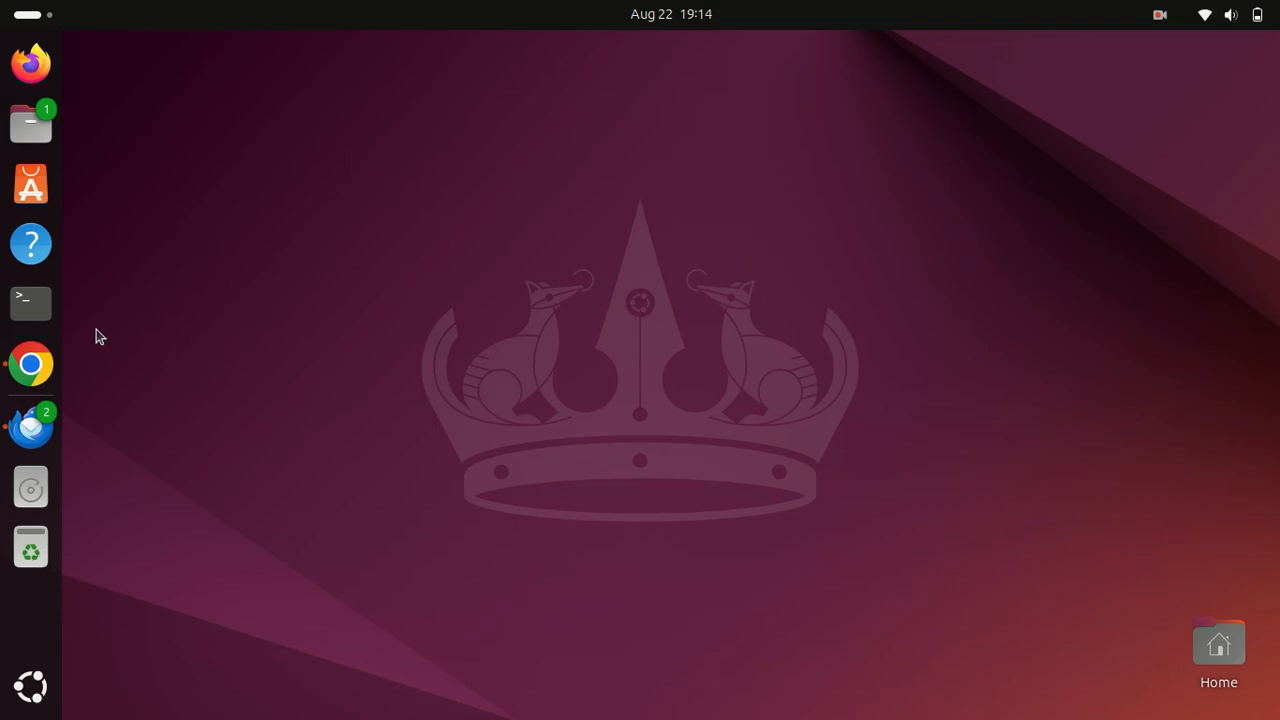
mouse_move(30, 303)
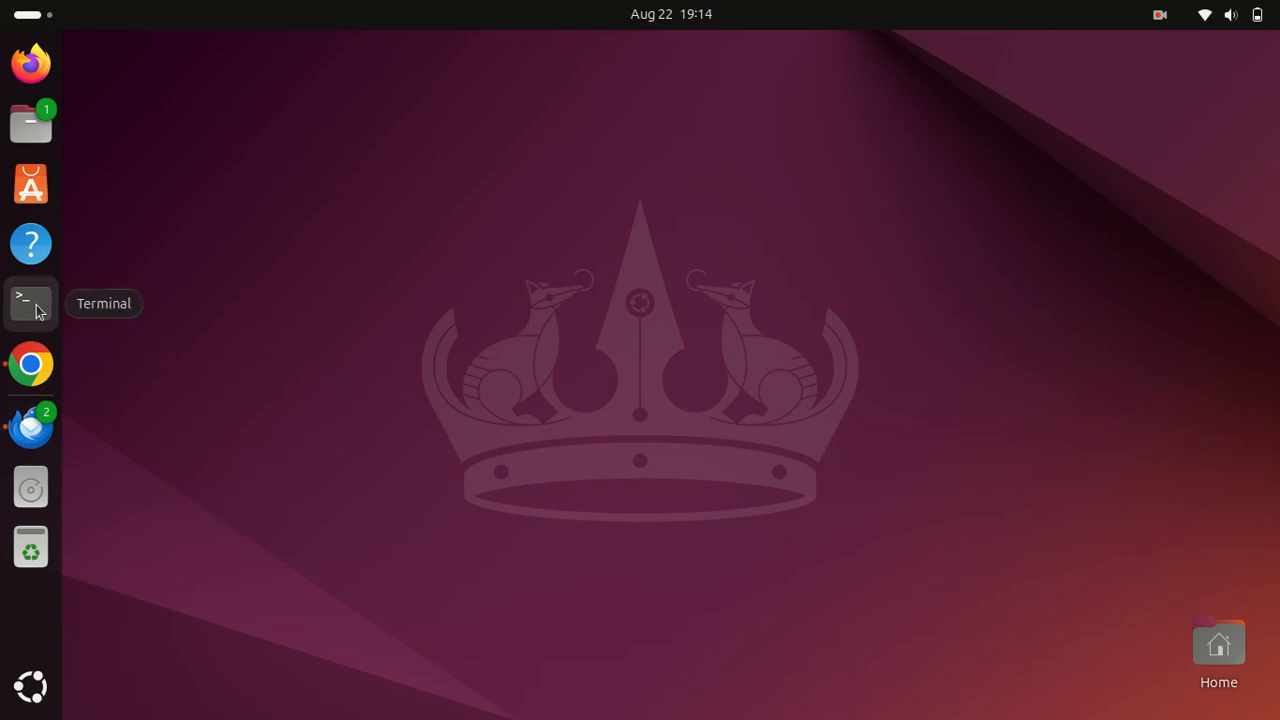
mouse_move(252, 287)
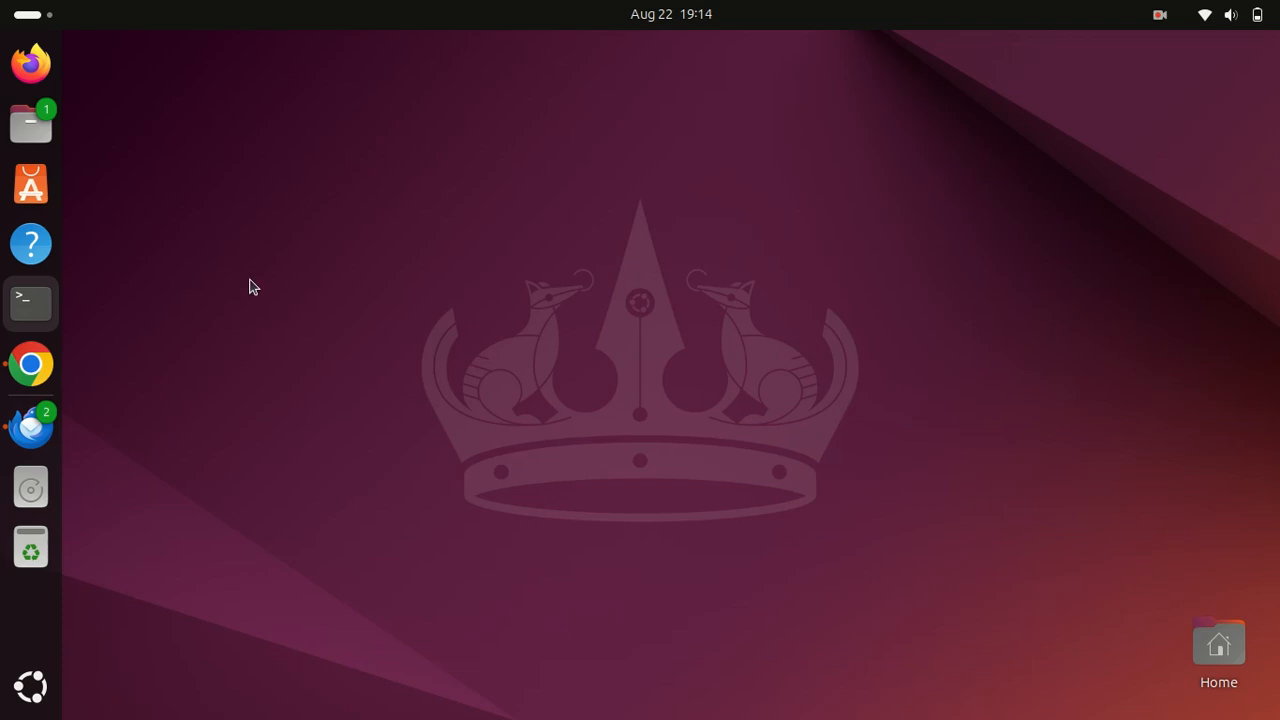
mouse_move(366, 279)
text(sudo)
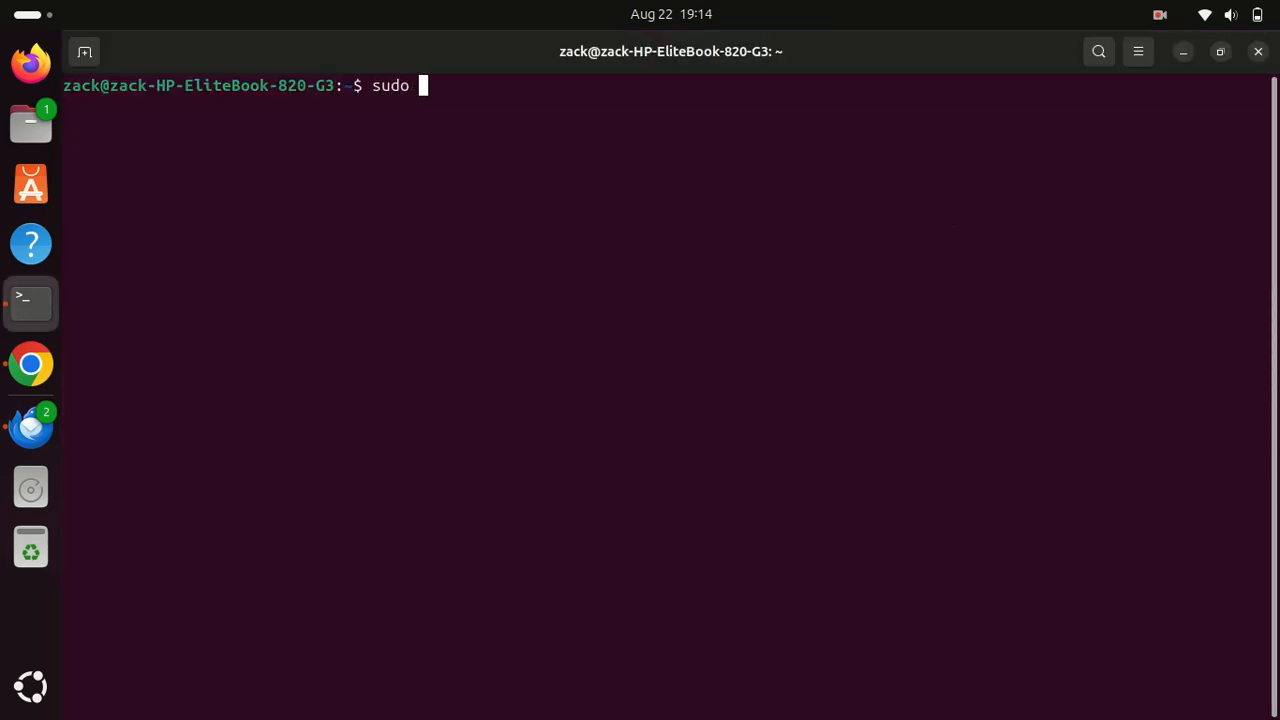
- Refresh the package lists with sudo apt update, then clear the screen
text(apt)
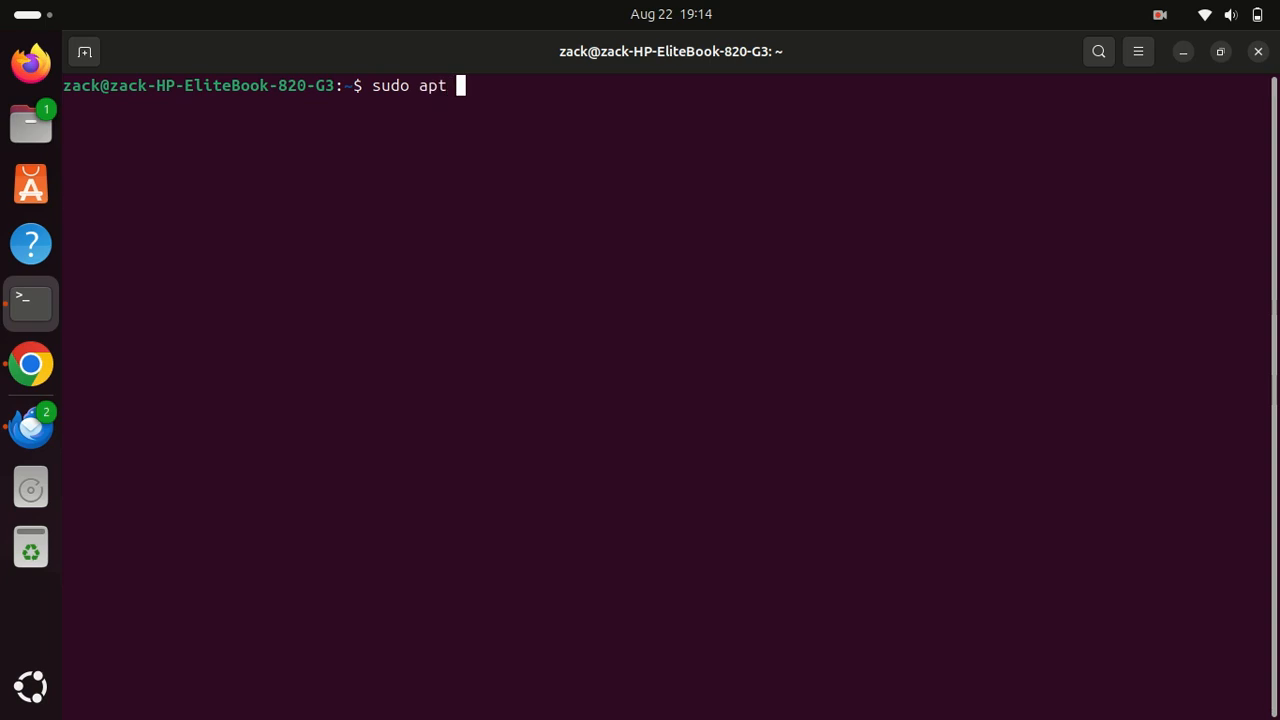
text(update)
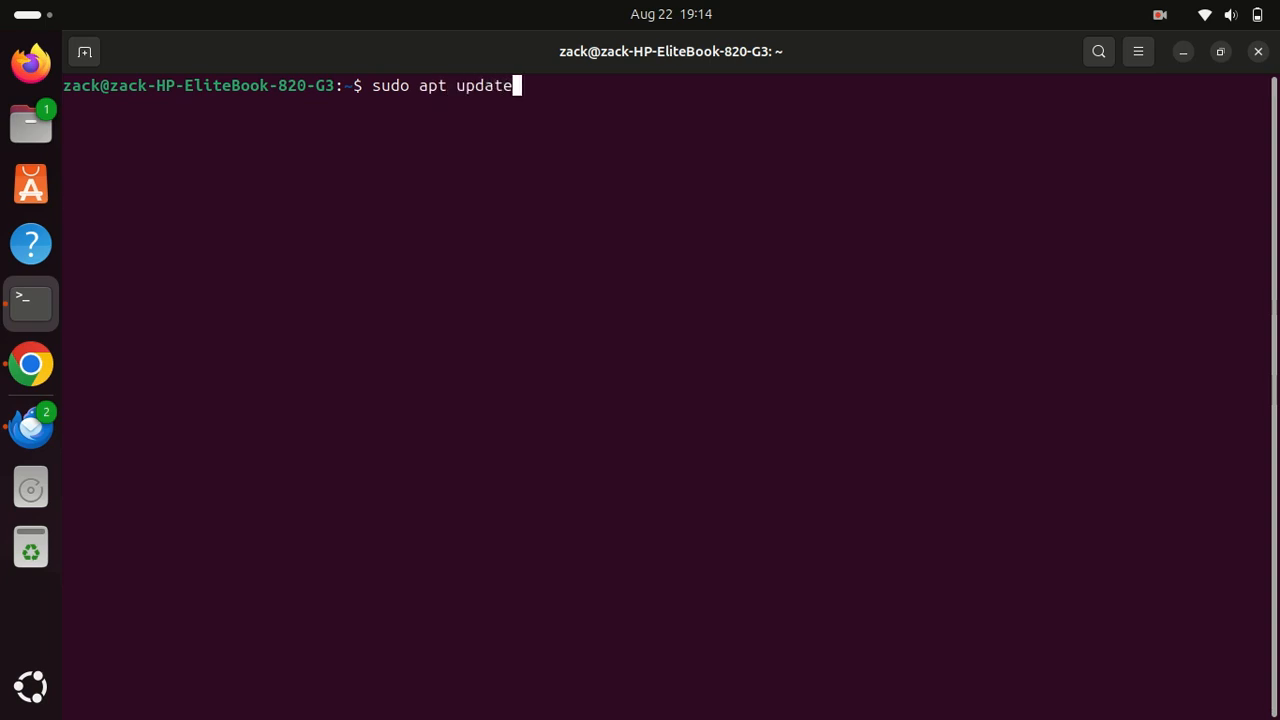
key(Return)
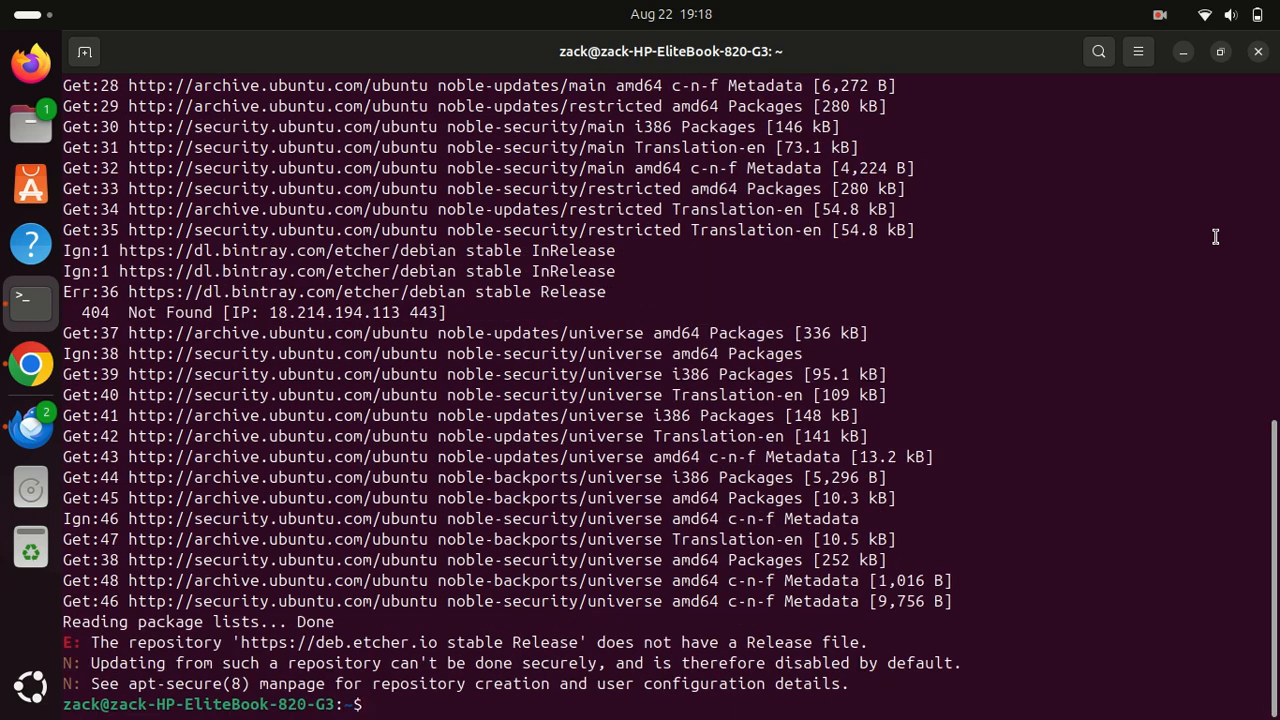
text(cl)
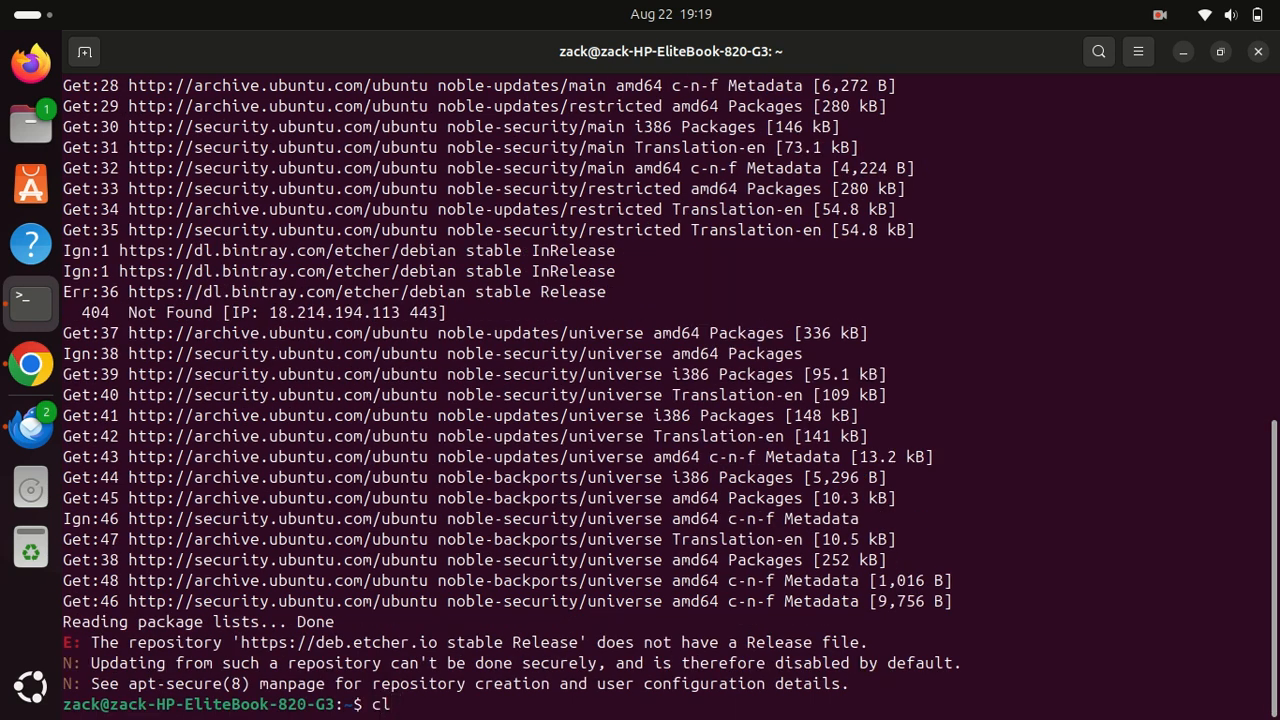
text(ear)
text(sudo)
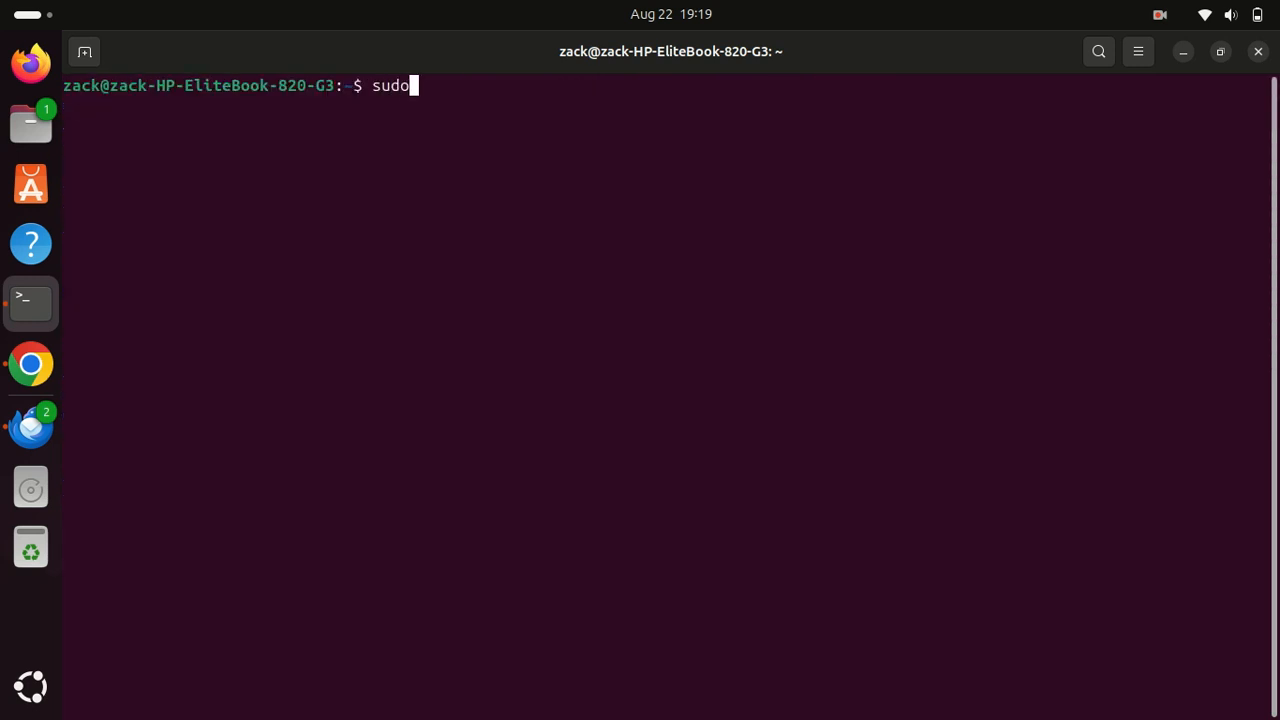
- Run apt to install PostgreSQL with postgresql-contrib
text(a)
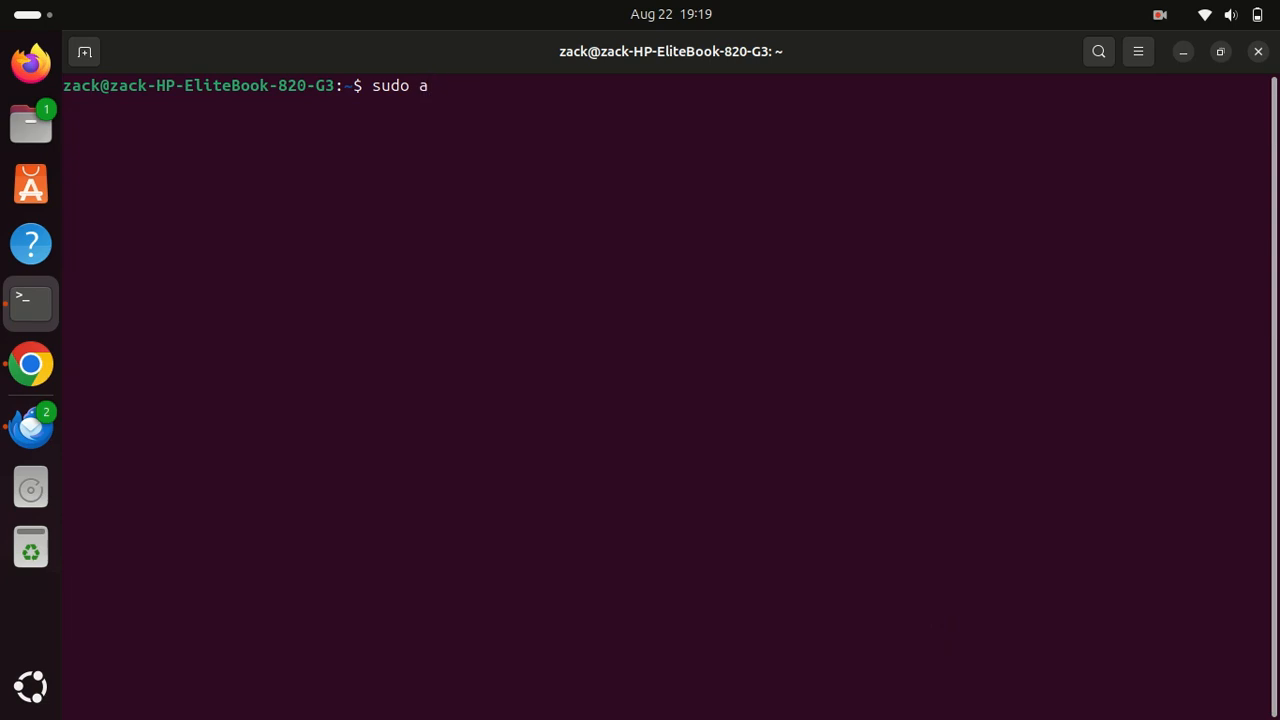
text(pt)
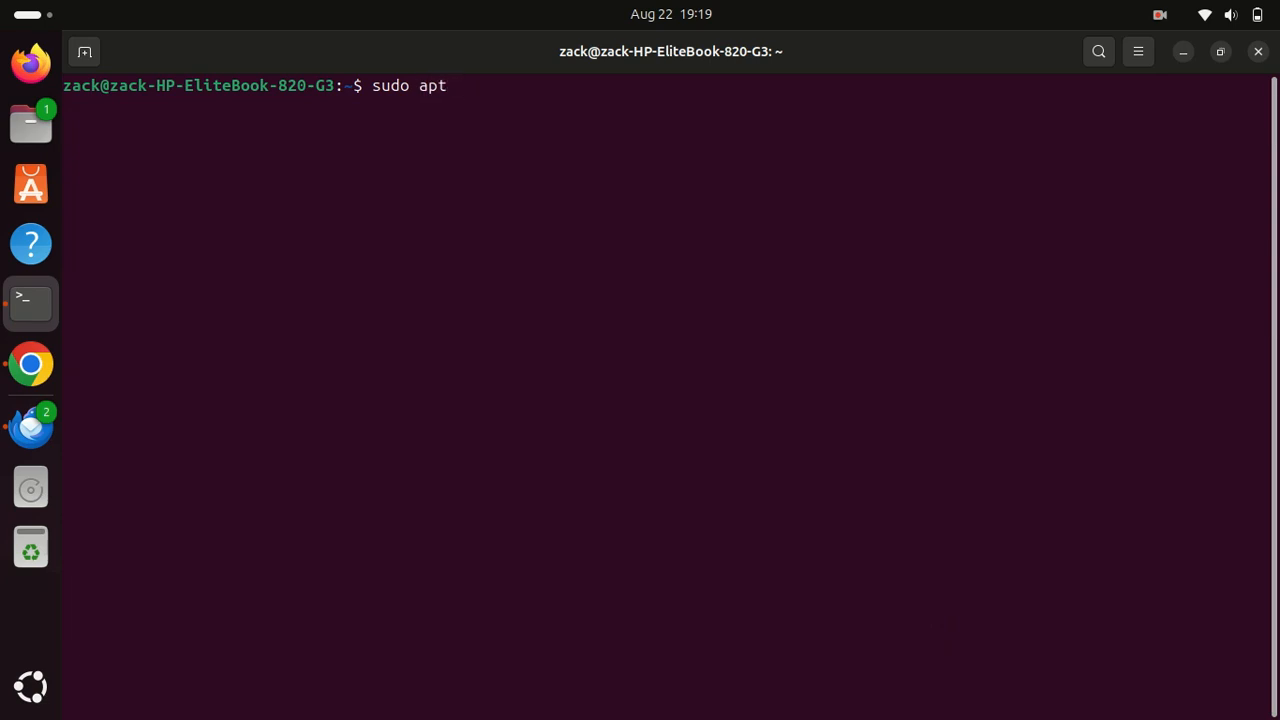
text(upgra)
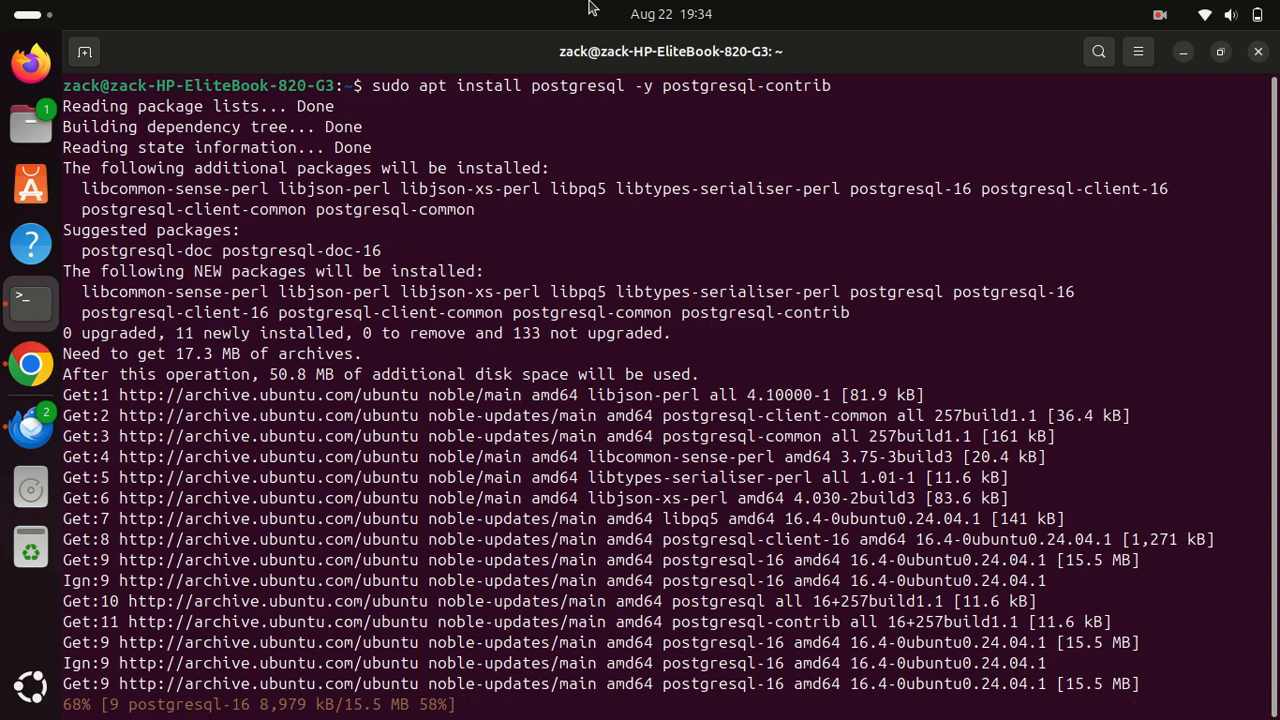
mouse_move(697, 8)
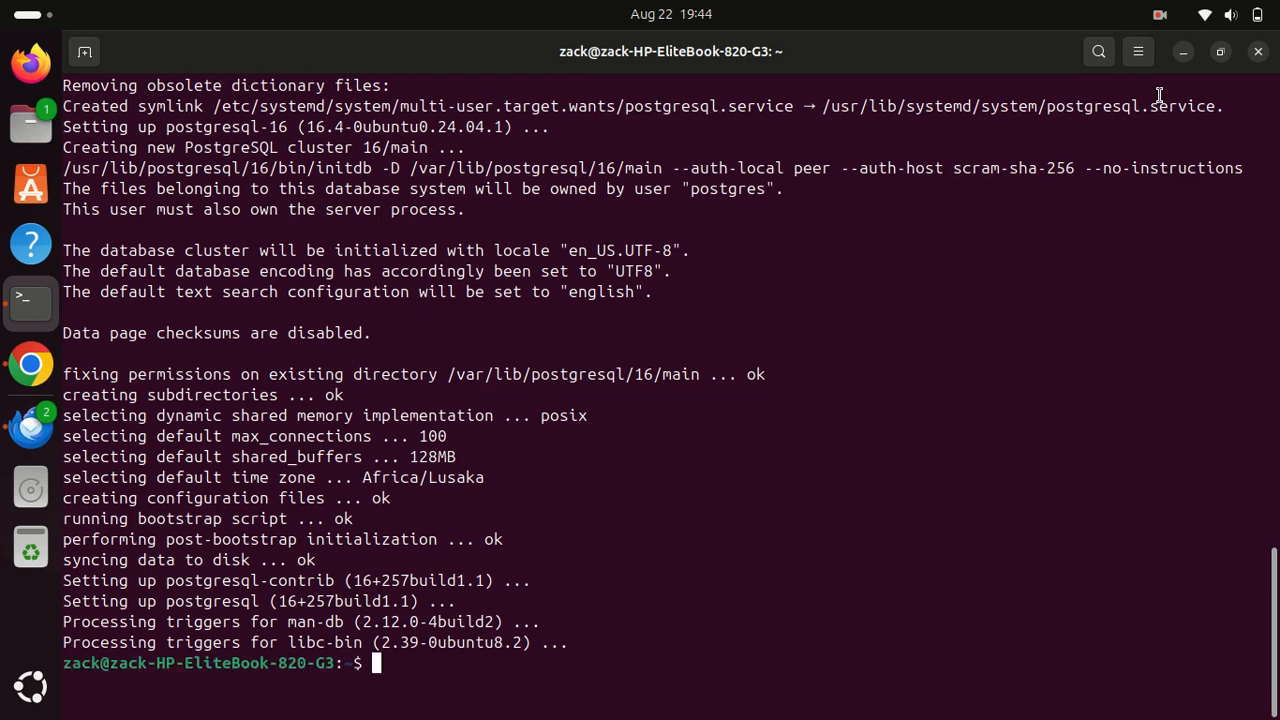
- Clear the screen and check the postgresql service status, entering the sudo password
text(c)
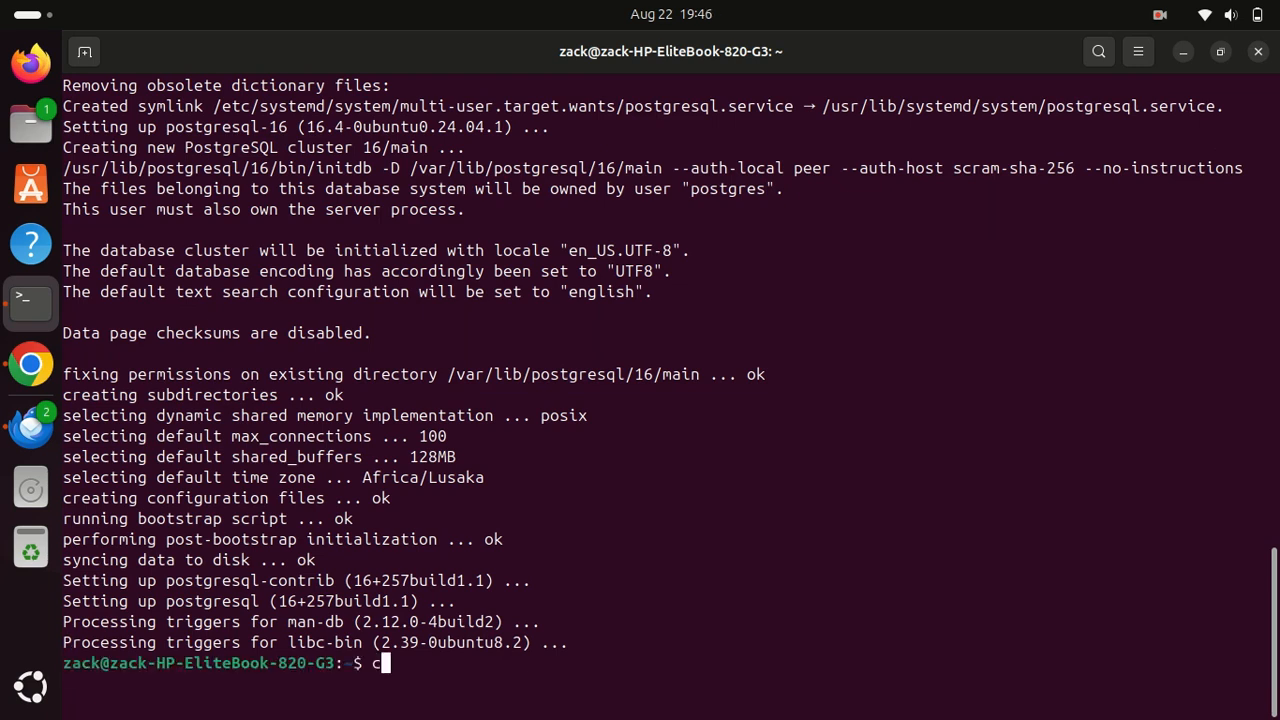
text(lear)
text(sudo service postgresql status)
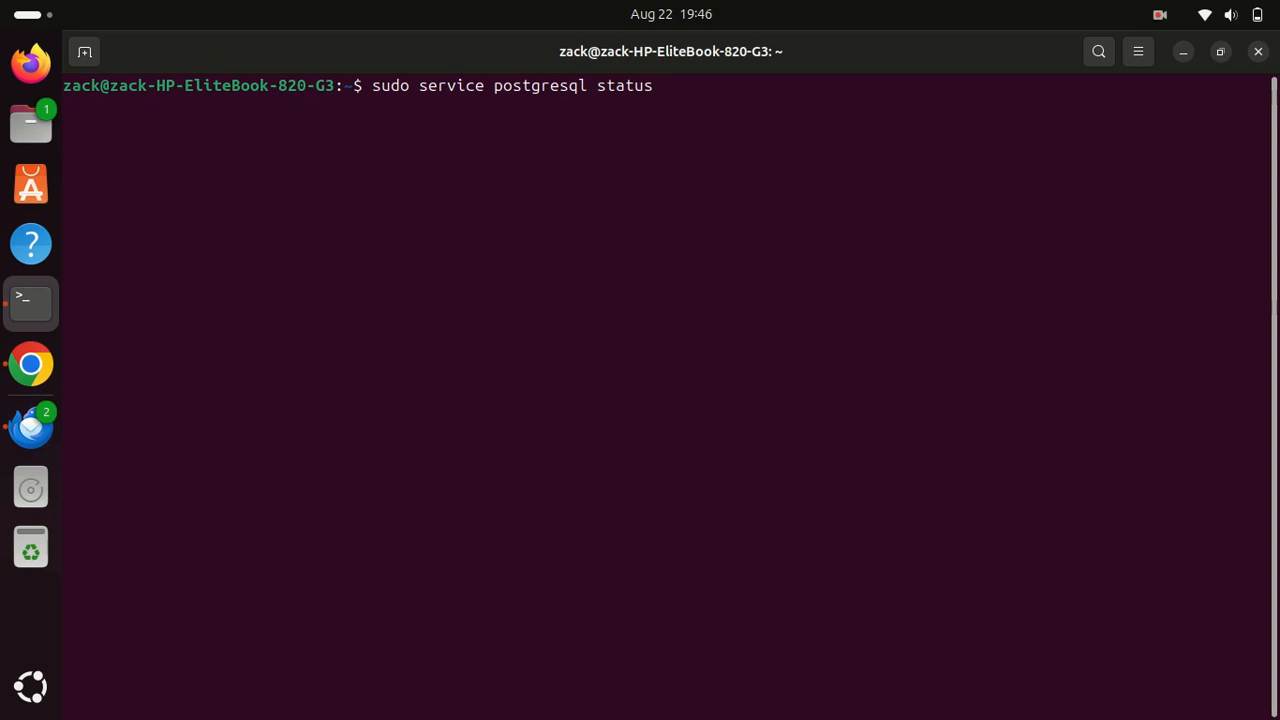
key(Return)
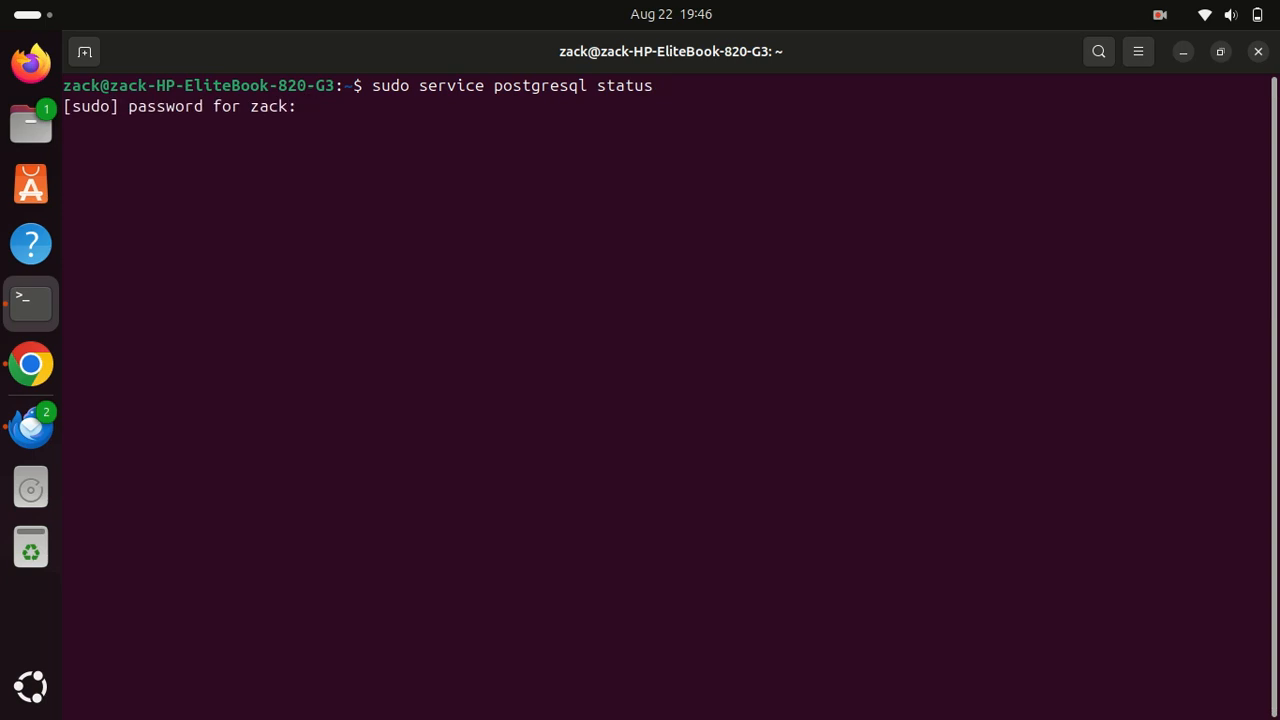
key(Return)
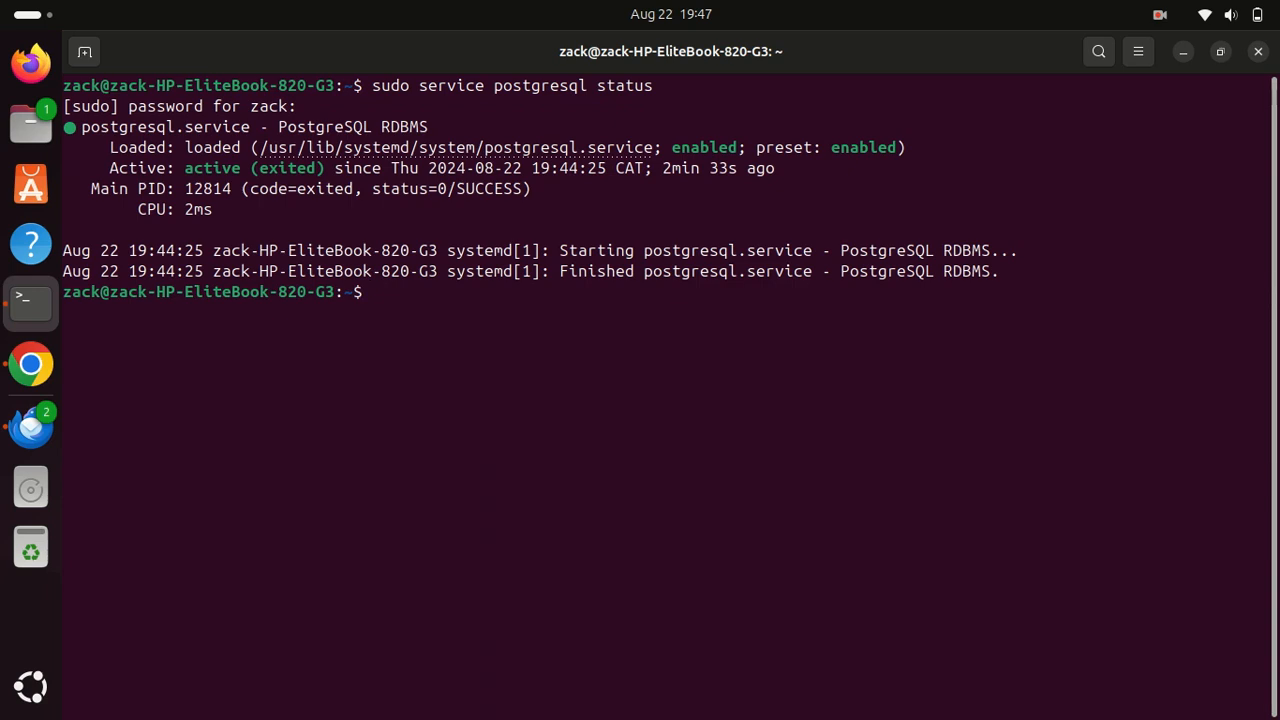
- Enable postgresql.service at boot and start it with systemctl
text(sudo systemctl enable postgresql.service)
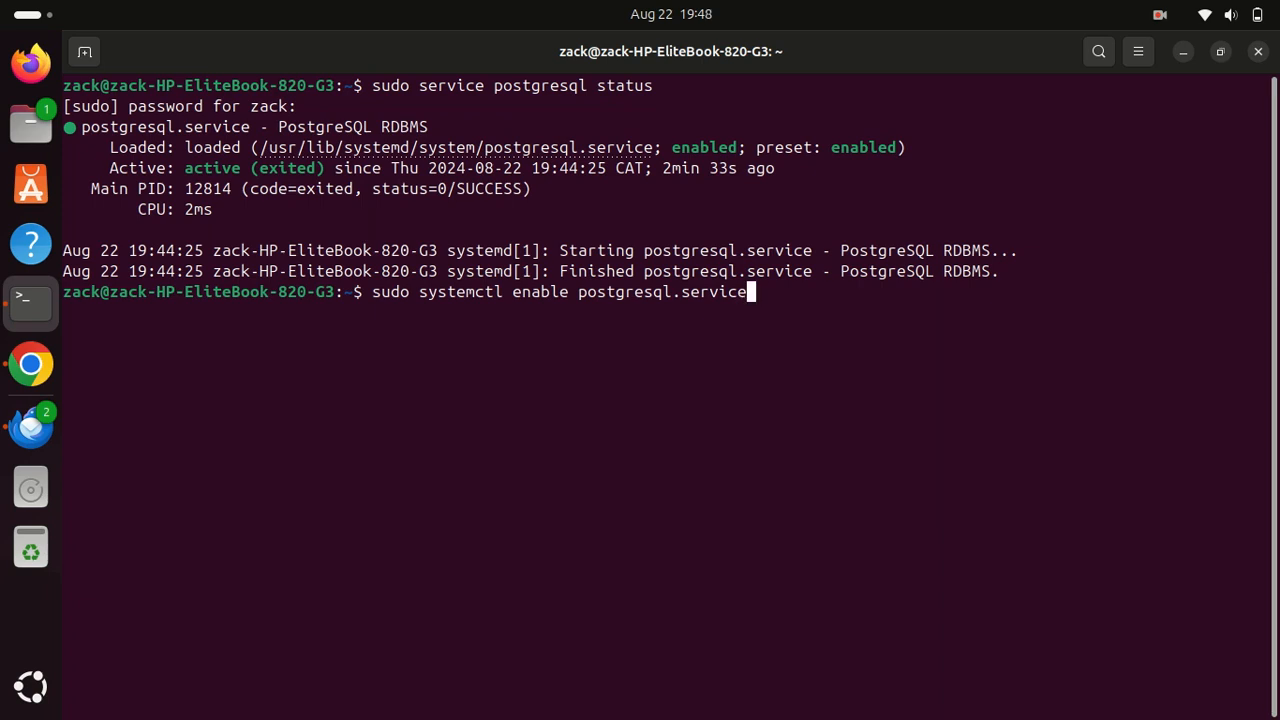
key(Backspace)
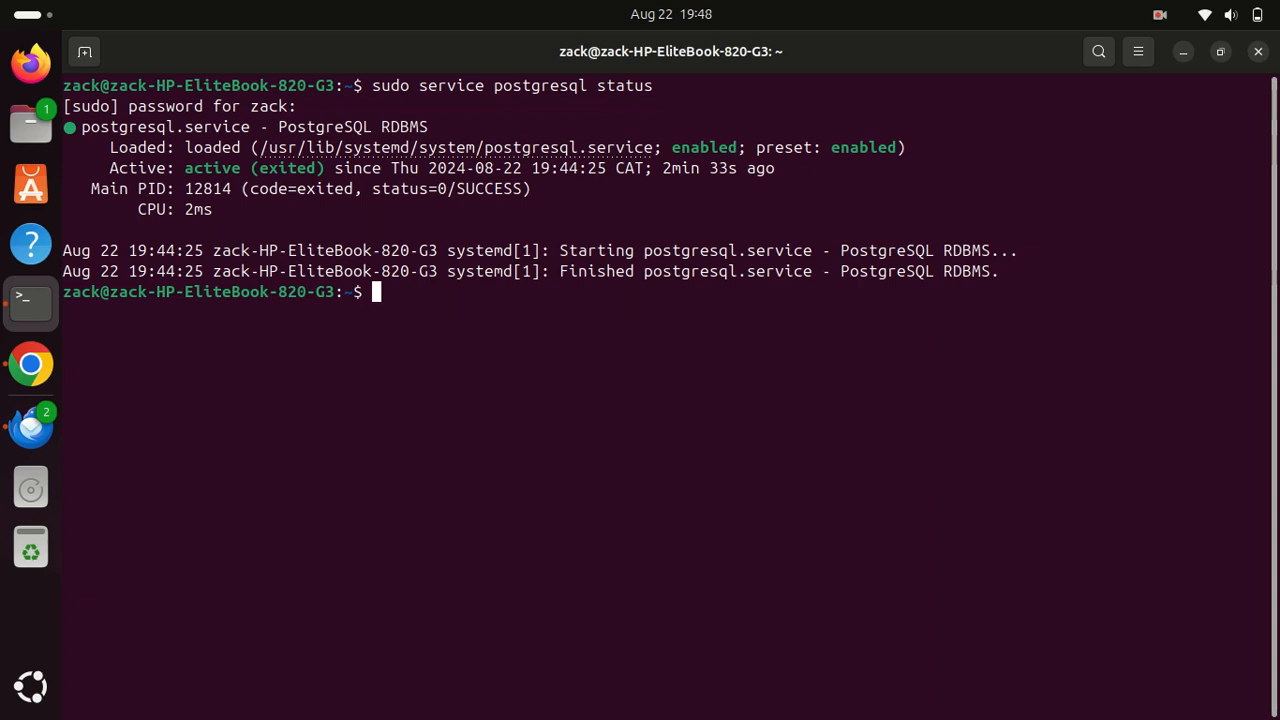
text(sudo systemctl start postgresql.service)
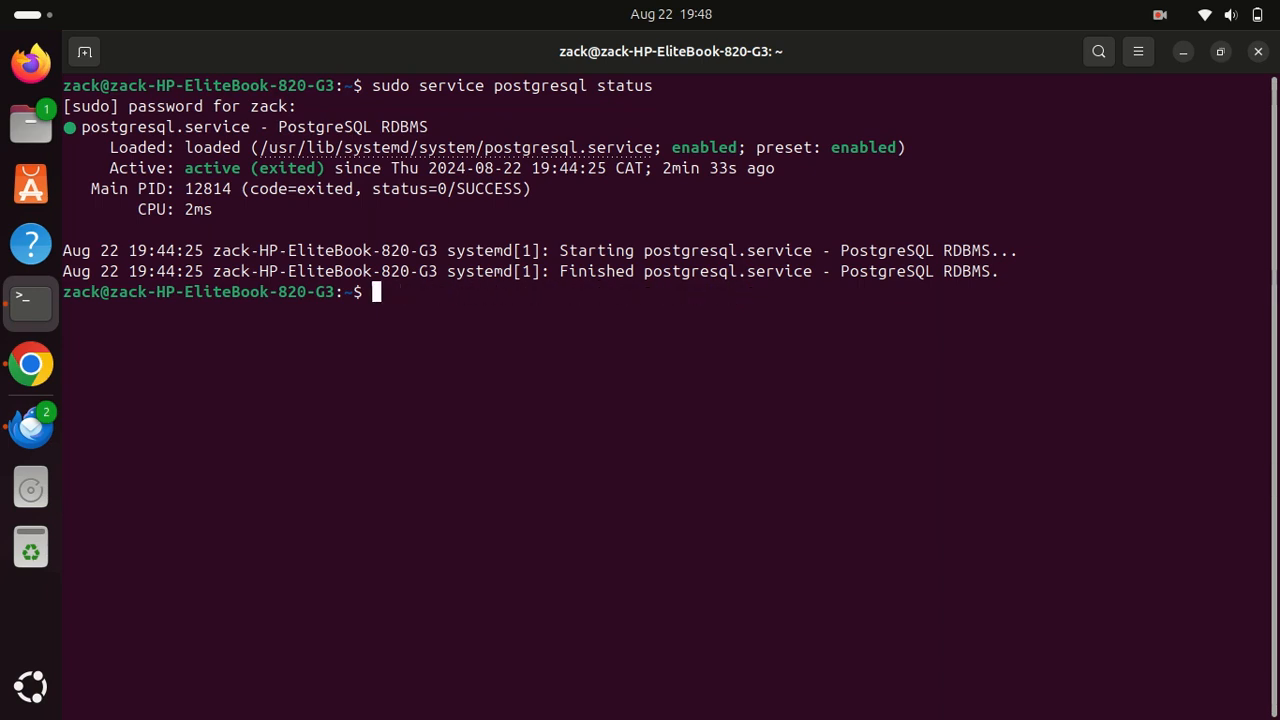
- Clear the screen, switch to the postgres account with sudo -i -u postgres, and launch psql
text(cl)
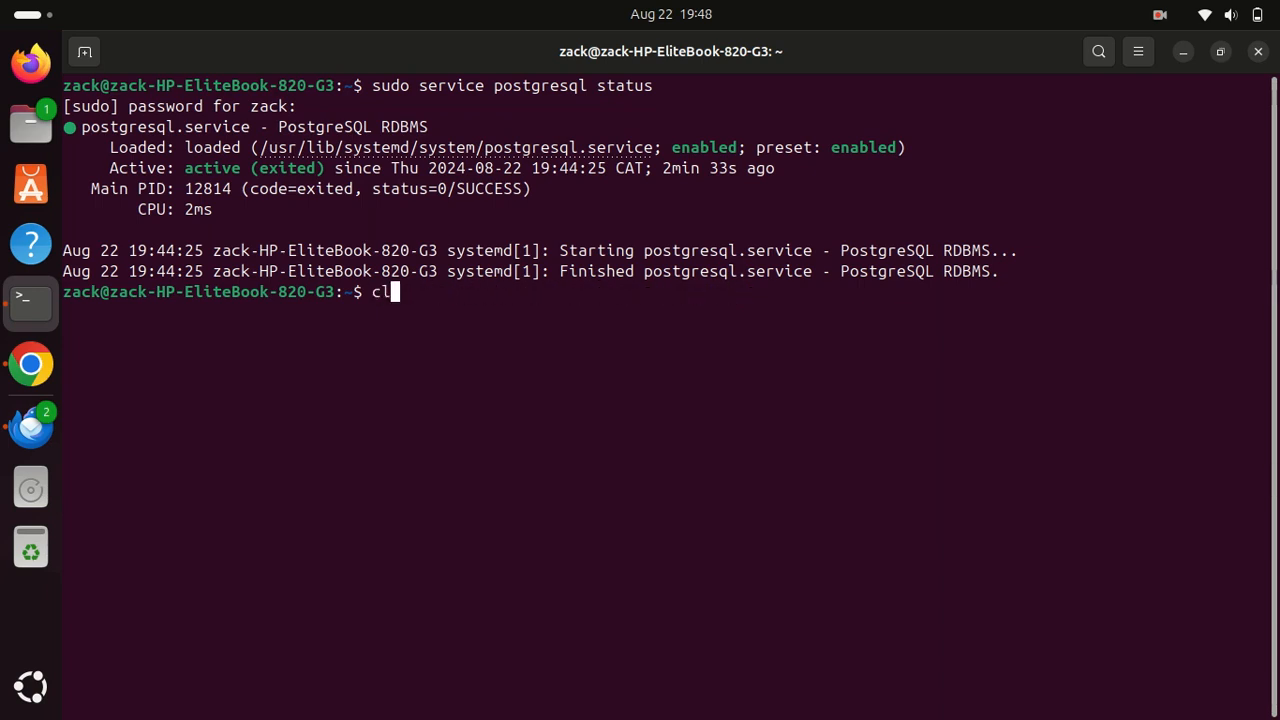
key(Return)
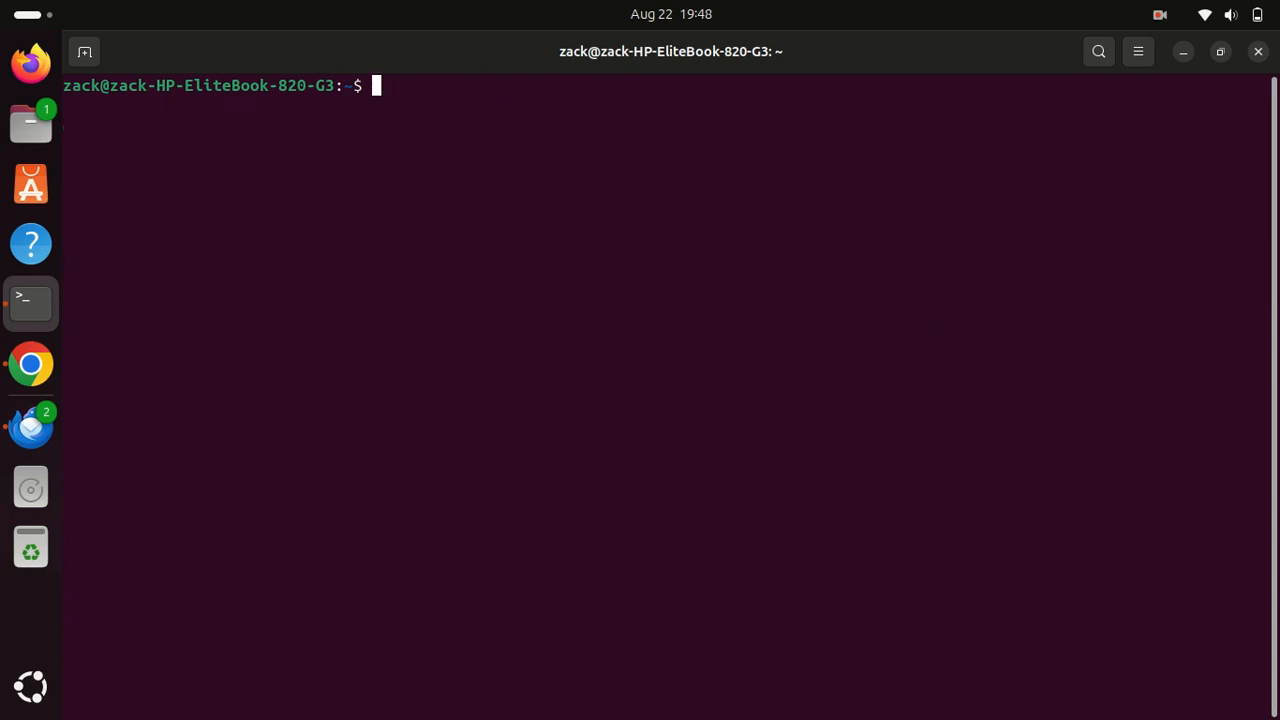
text(sudo -i -u postgres)
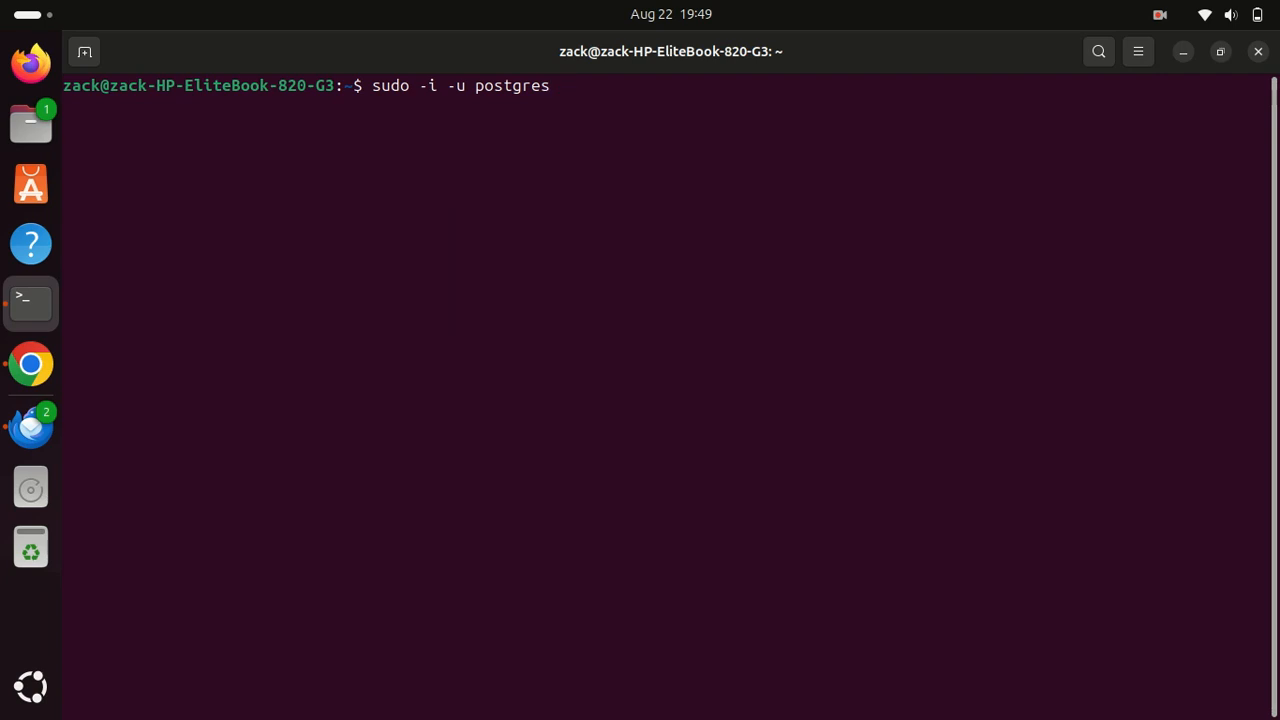
key(Return)
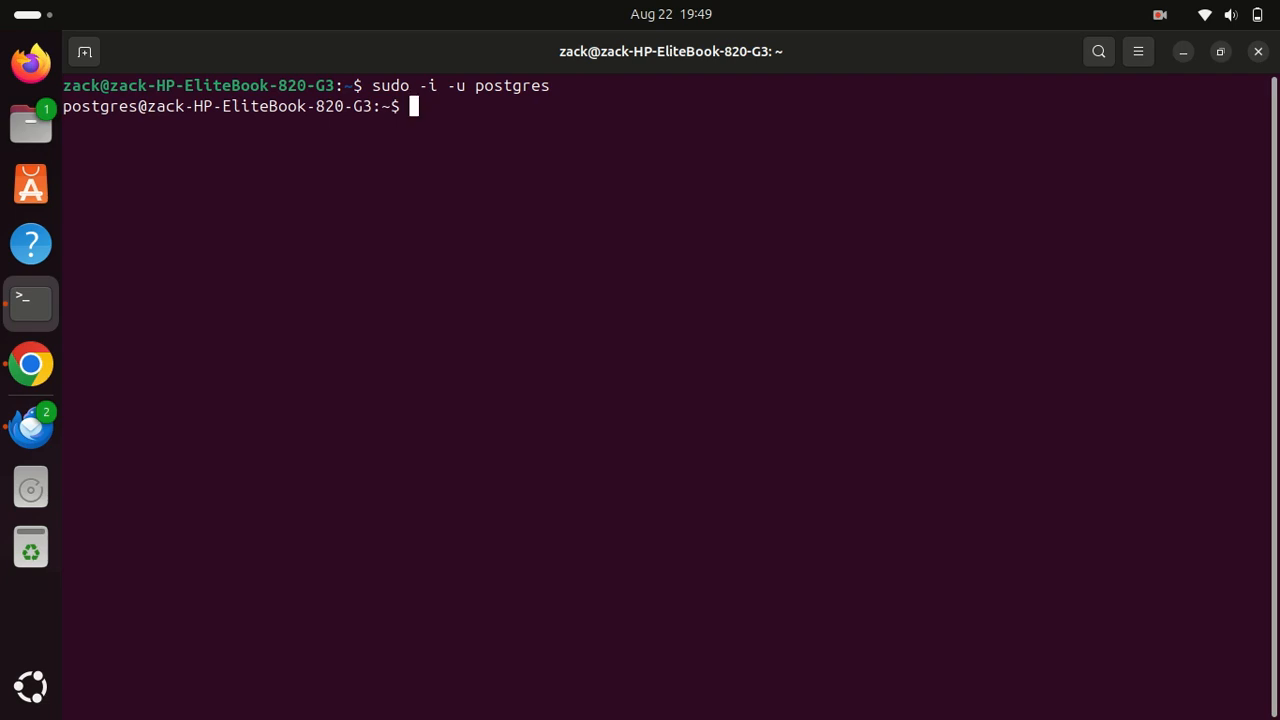
text(psql)
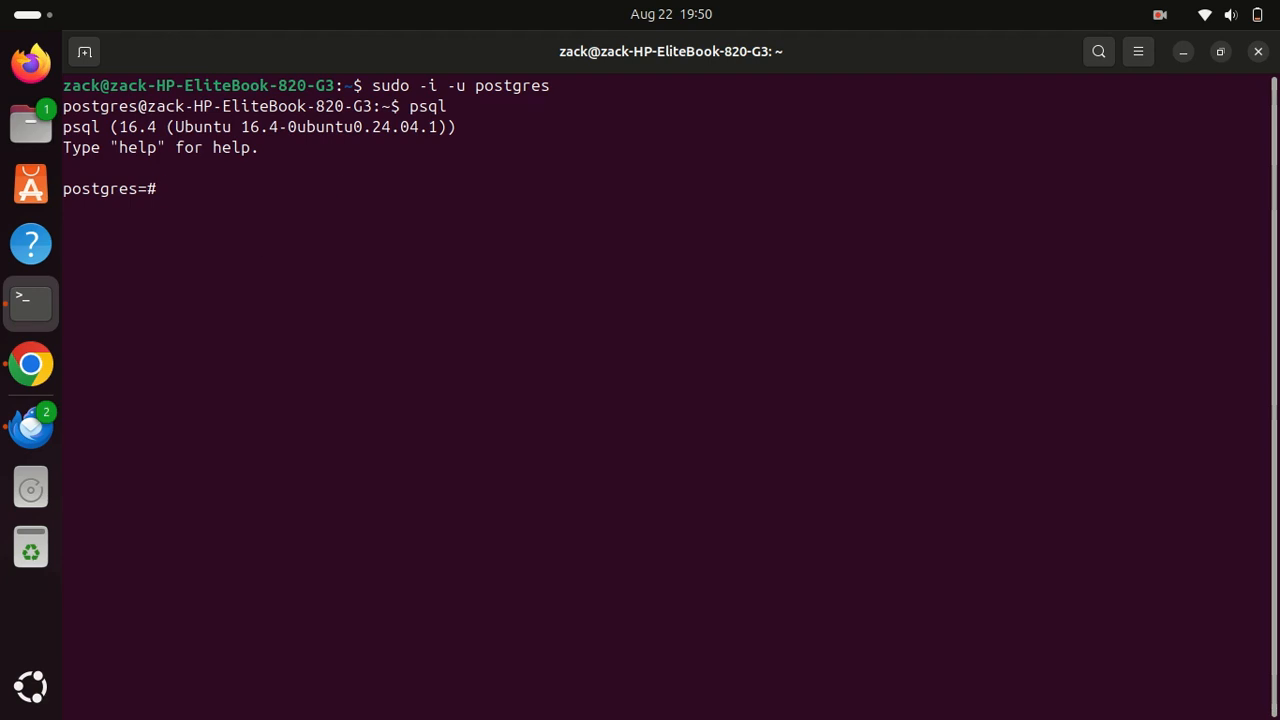
- Set a new password for the postgres role with \password and quit psql
text(\password postgres)
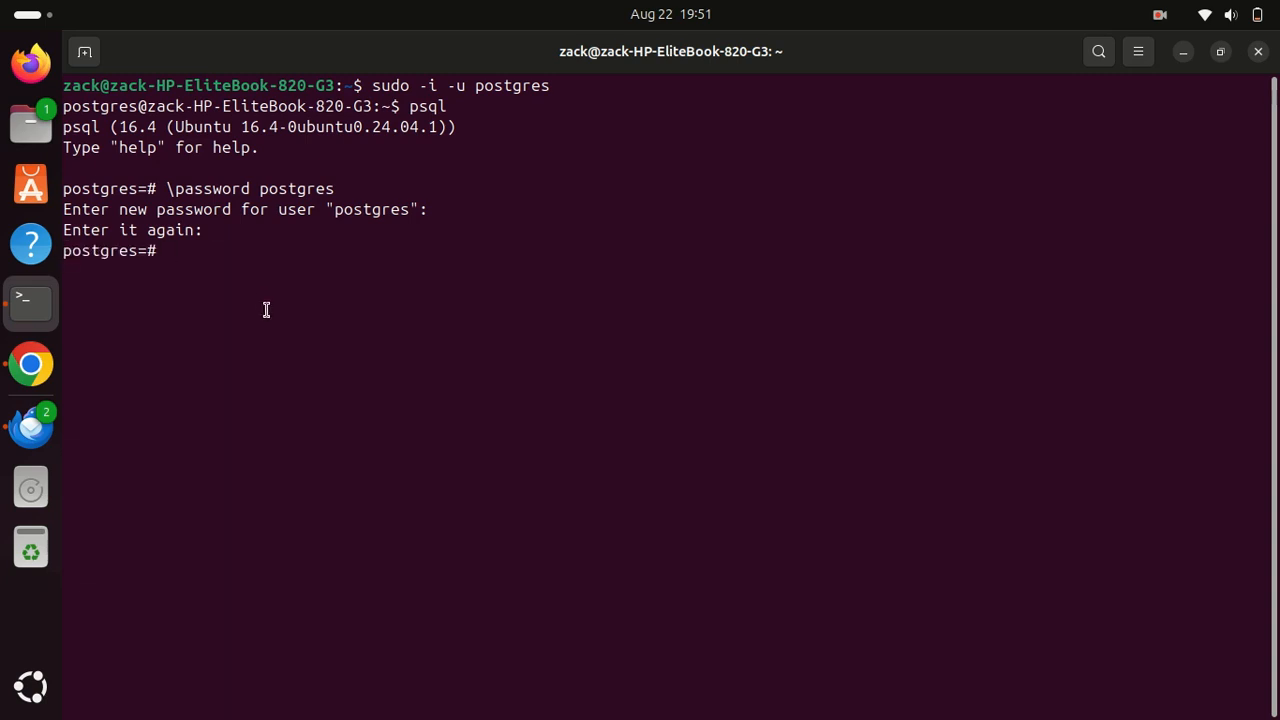
mouse_move(283, 307)
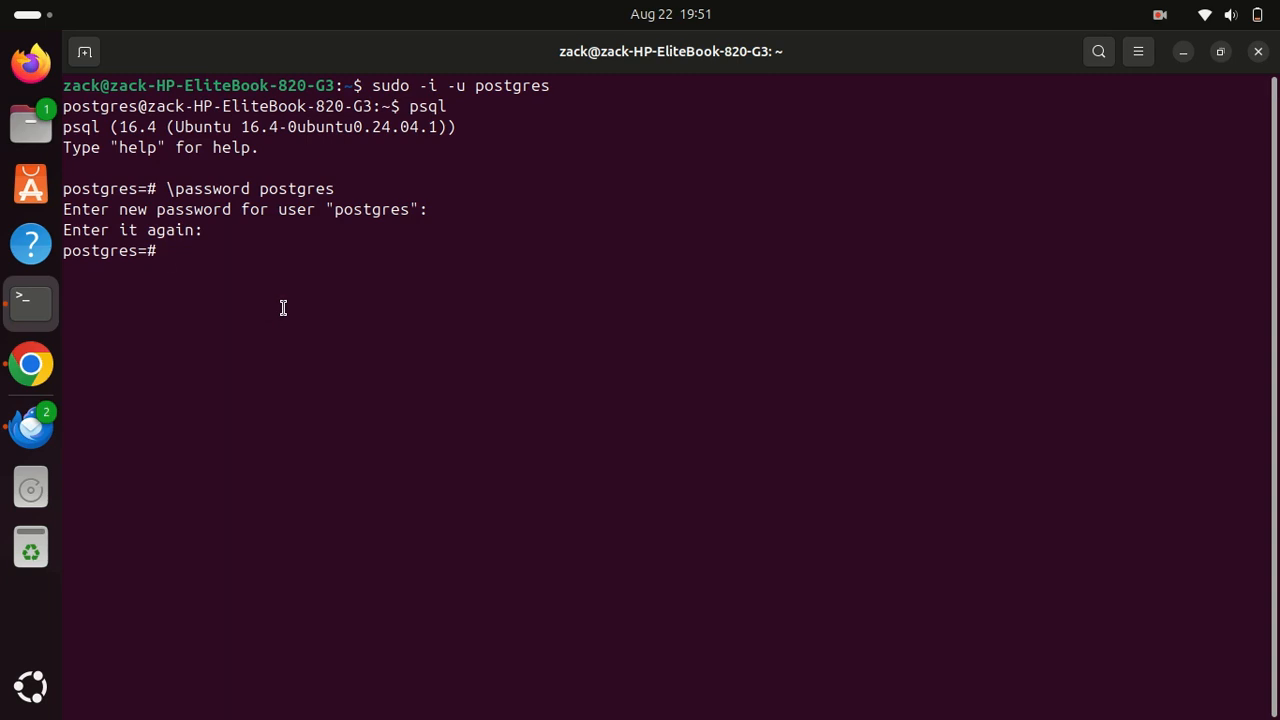
text(\q)
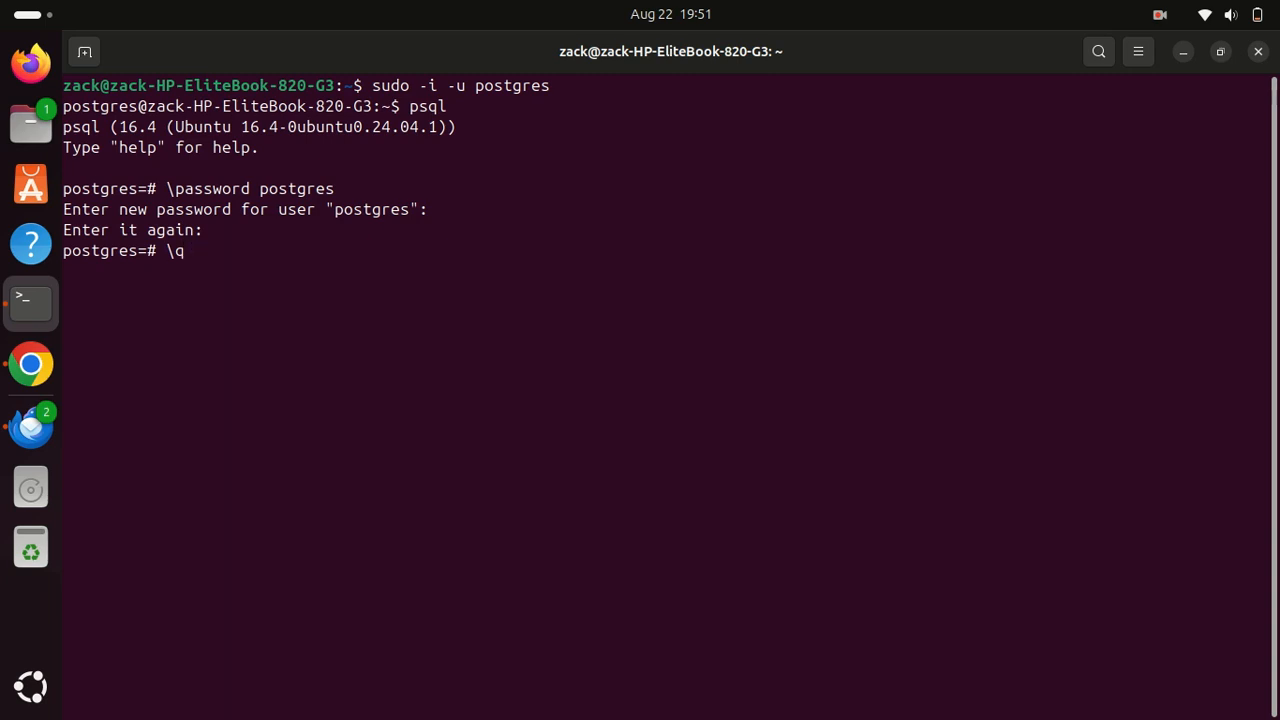
key(Return)
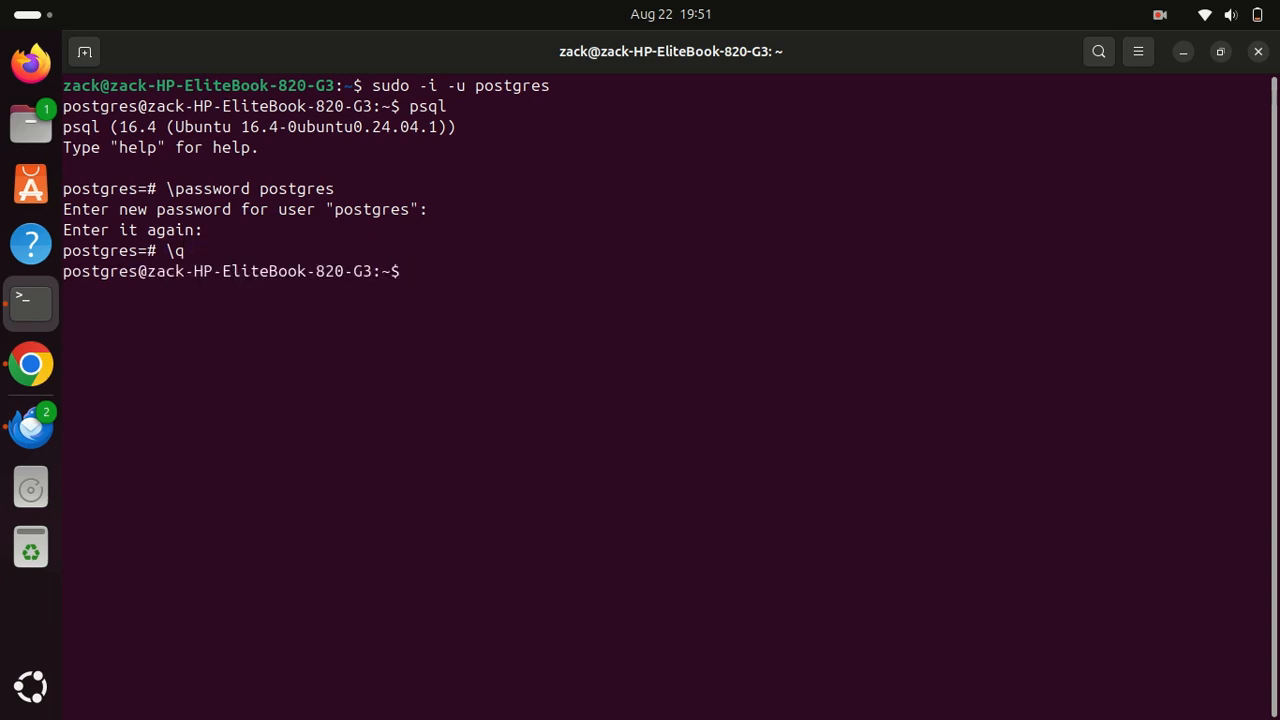
- Exit the postgres shell and log back into the postgres account
text(e)
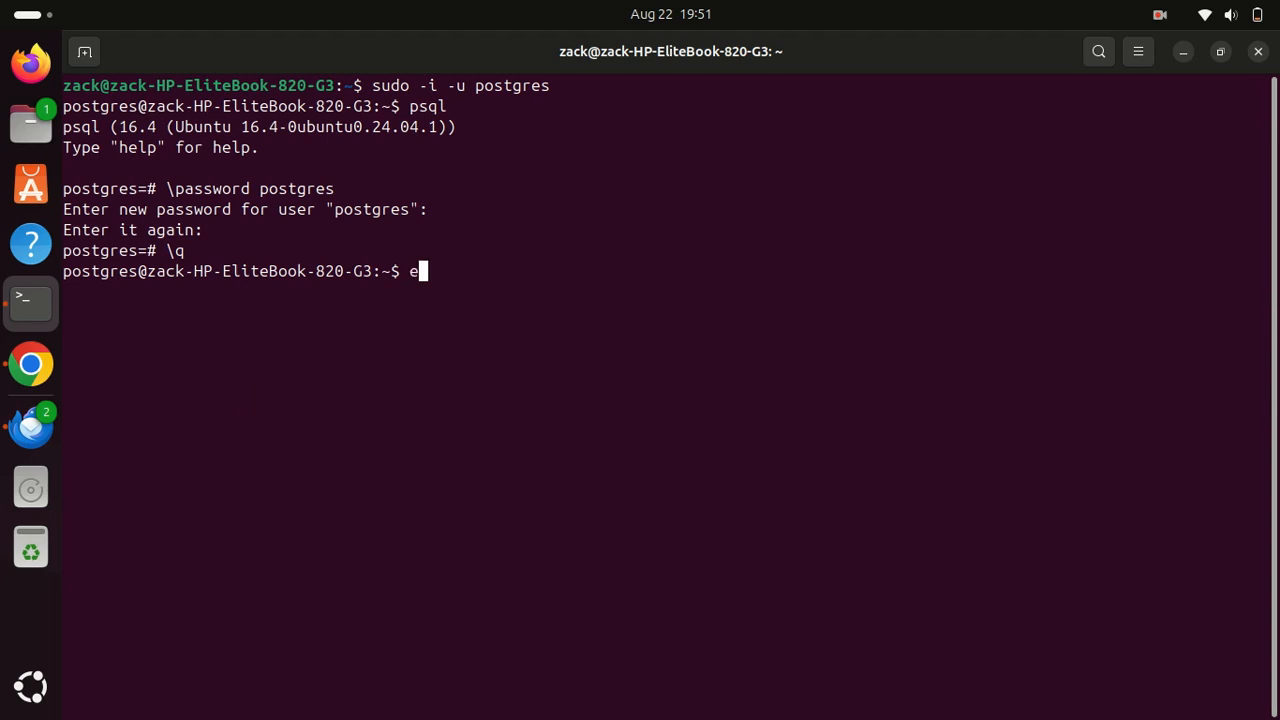
text(xit)
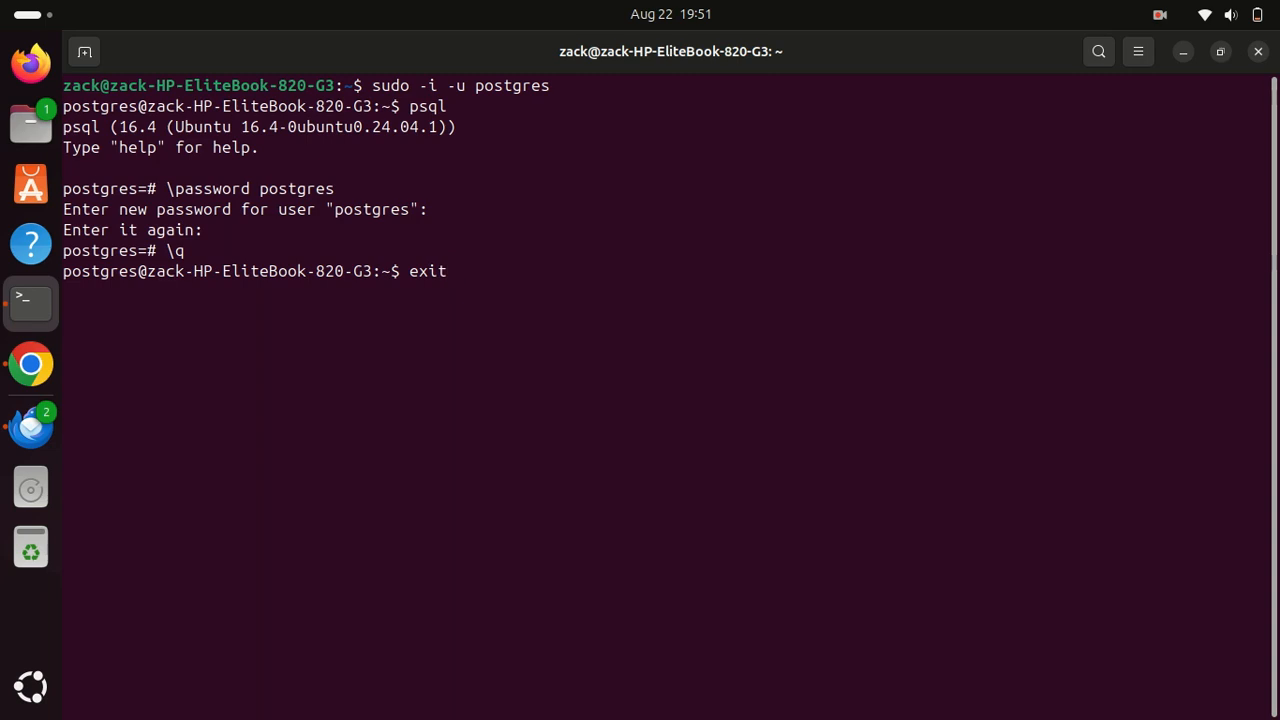
key(Return)
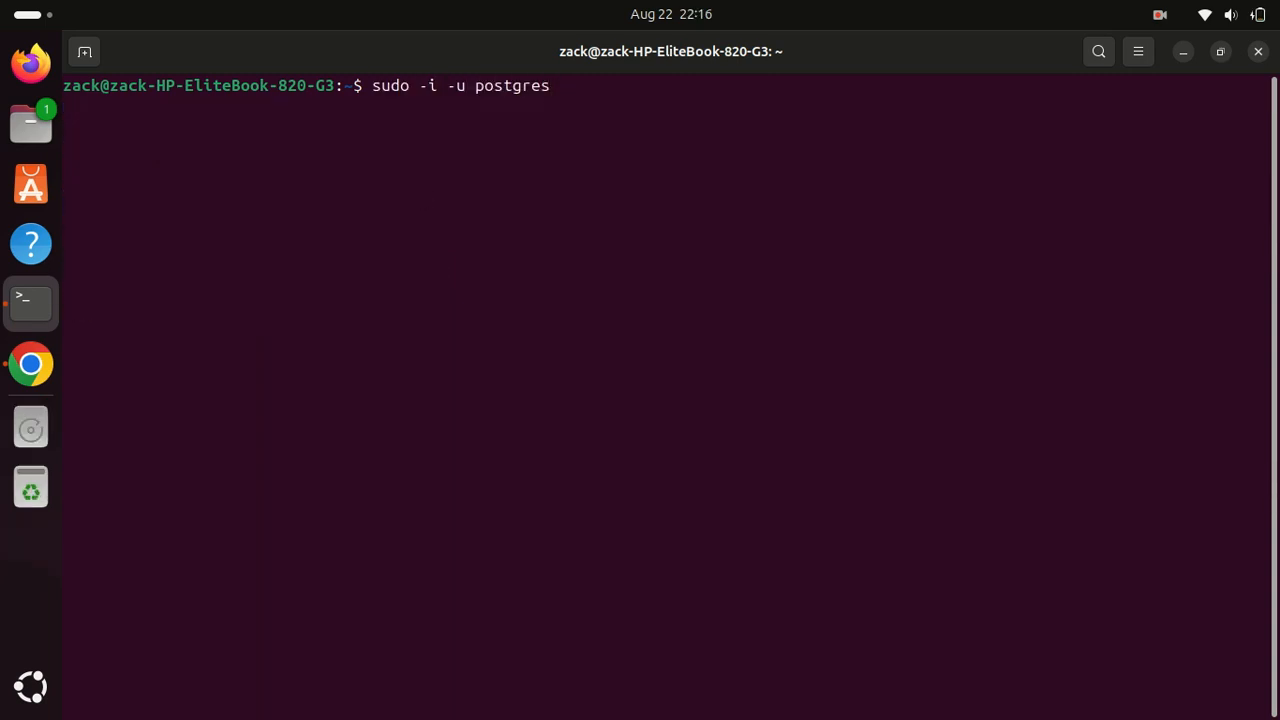
key(Return)
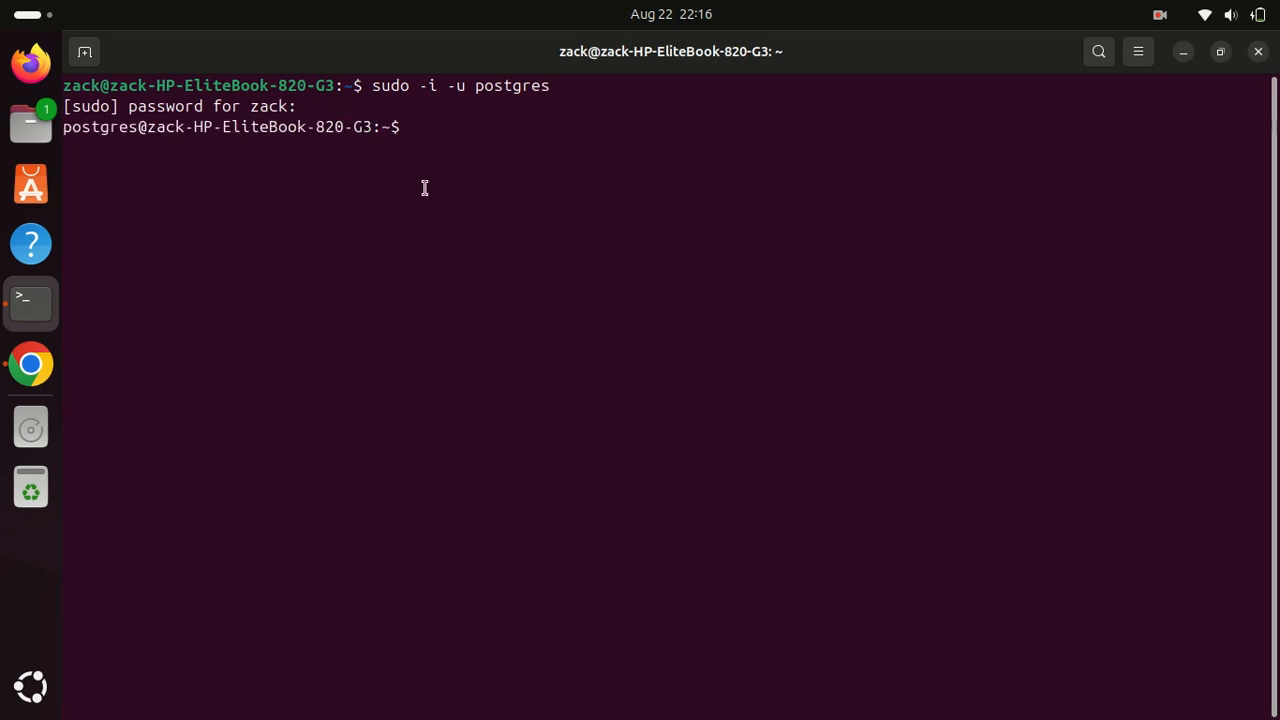
text(psql)
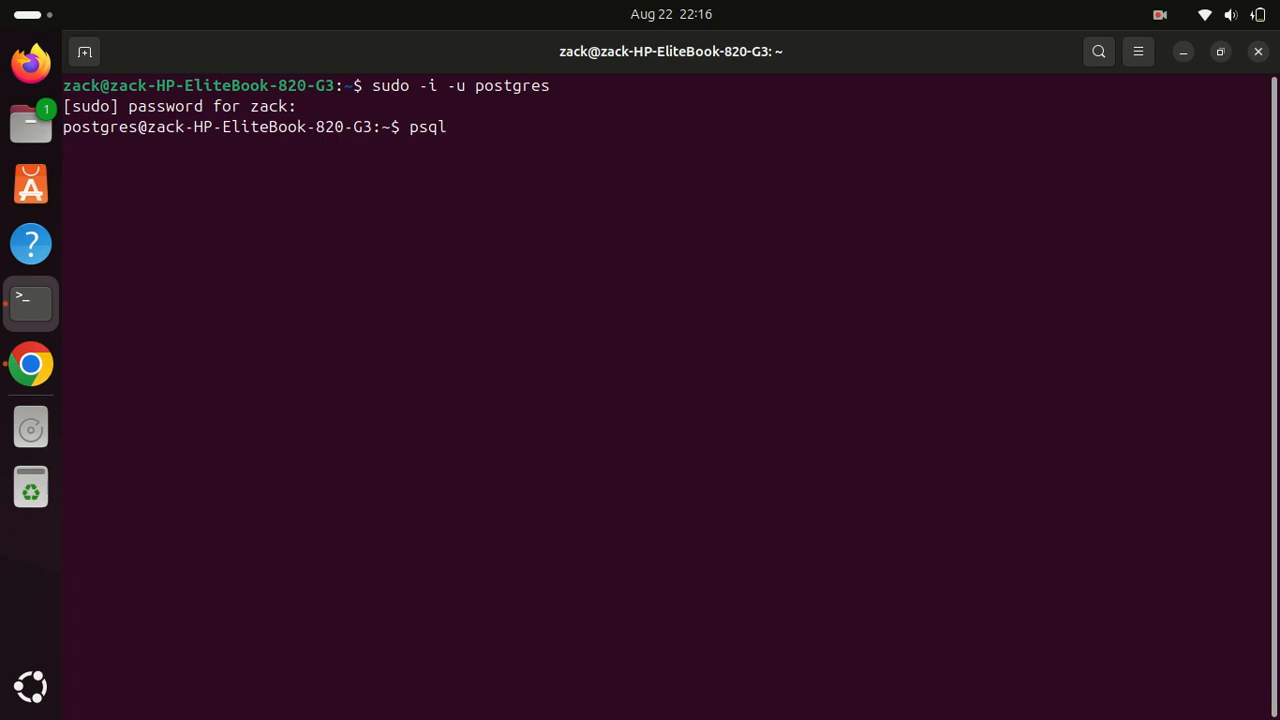
key(Return)
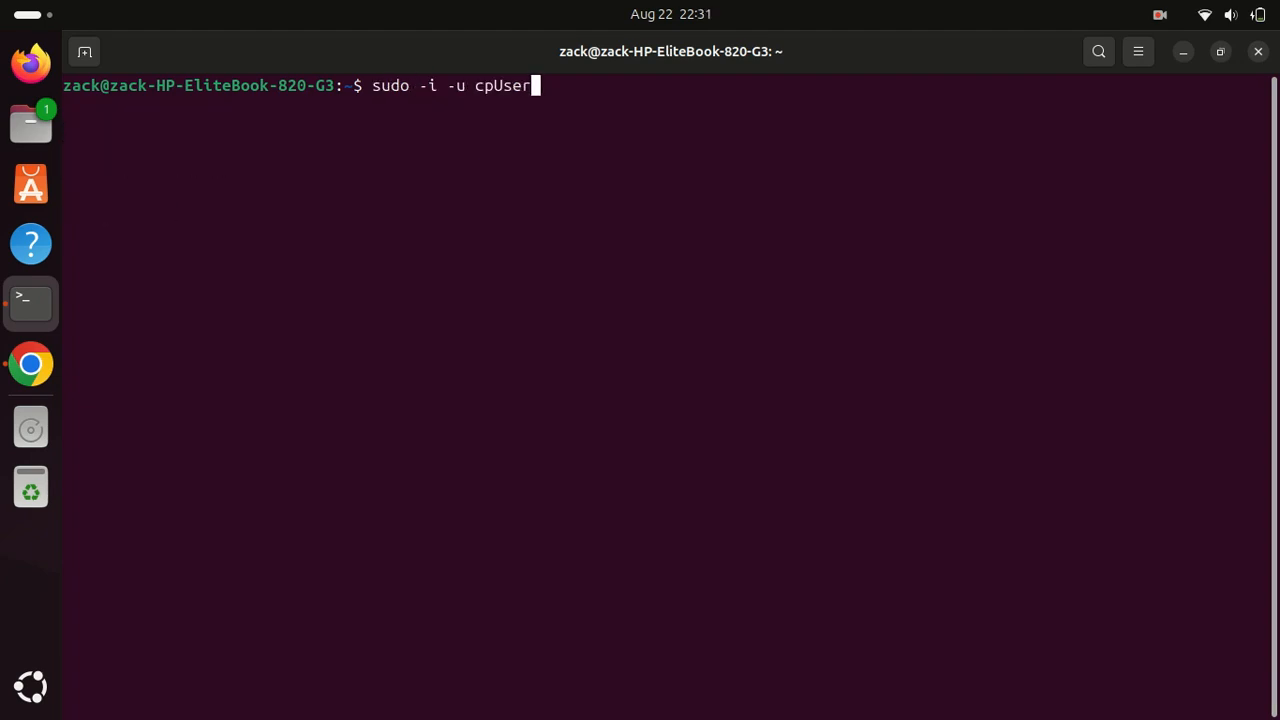
text(postgres)
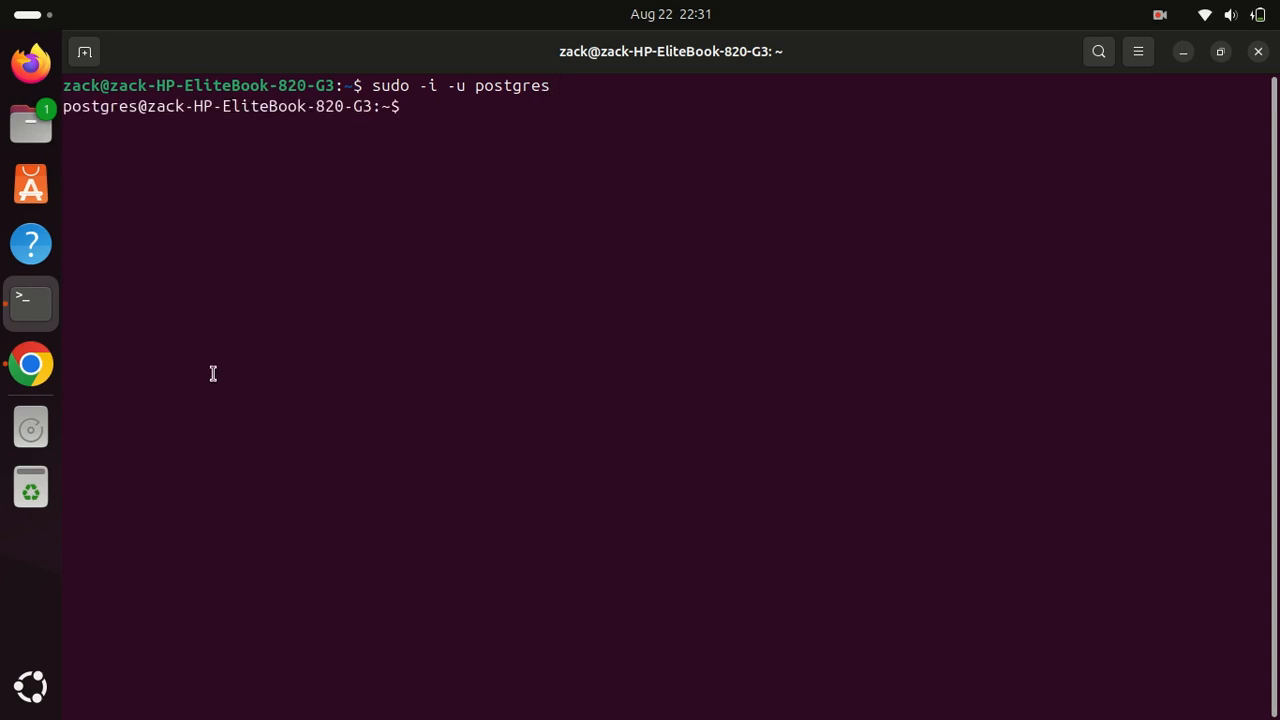
- Create the superuser role jack using createuser --interactive
text(createuser --interactive)
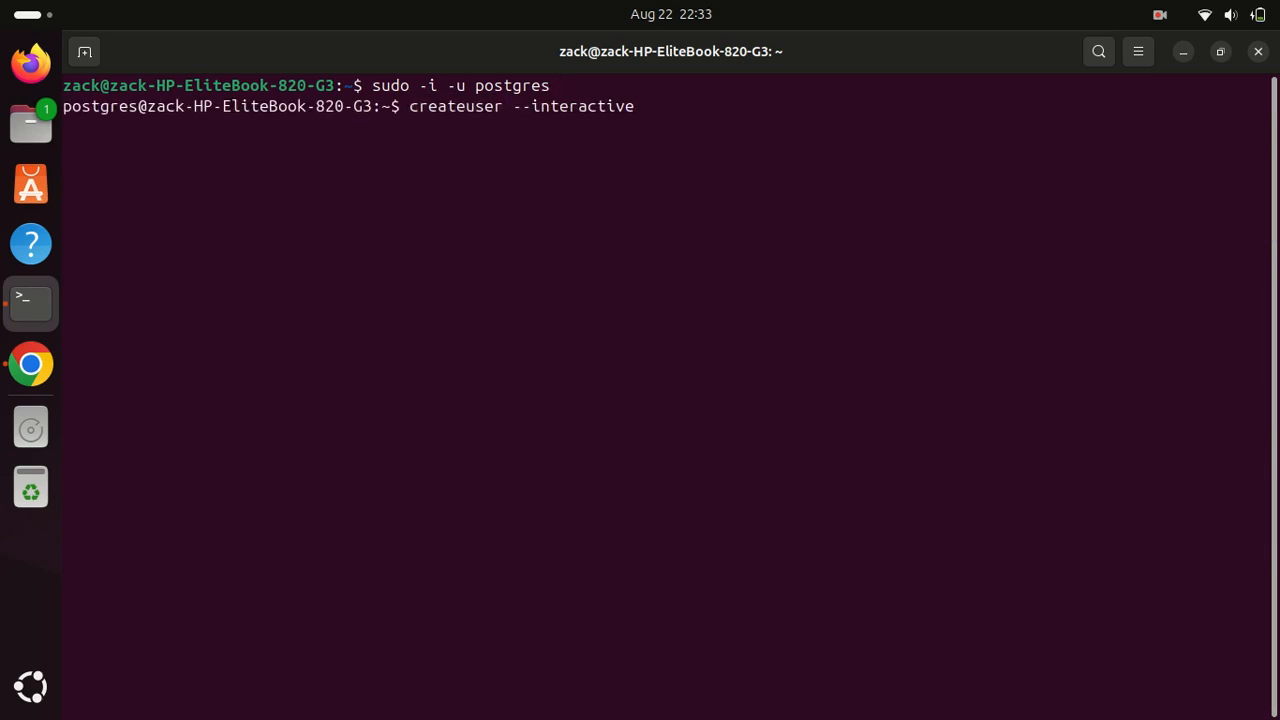
key(Return)
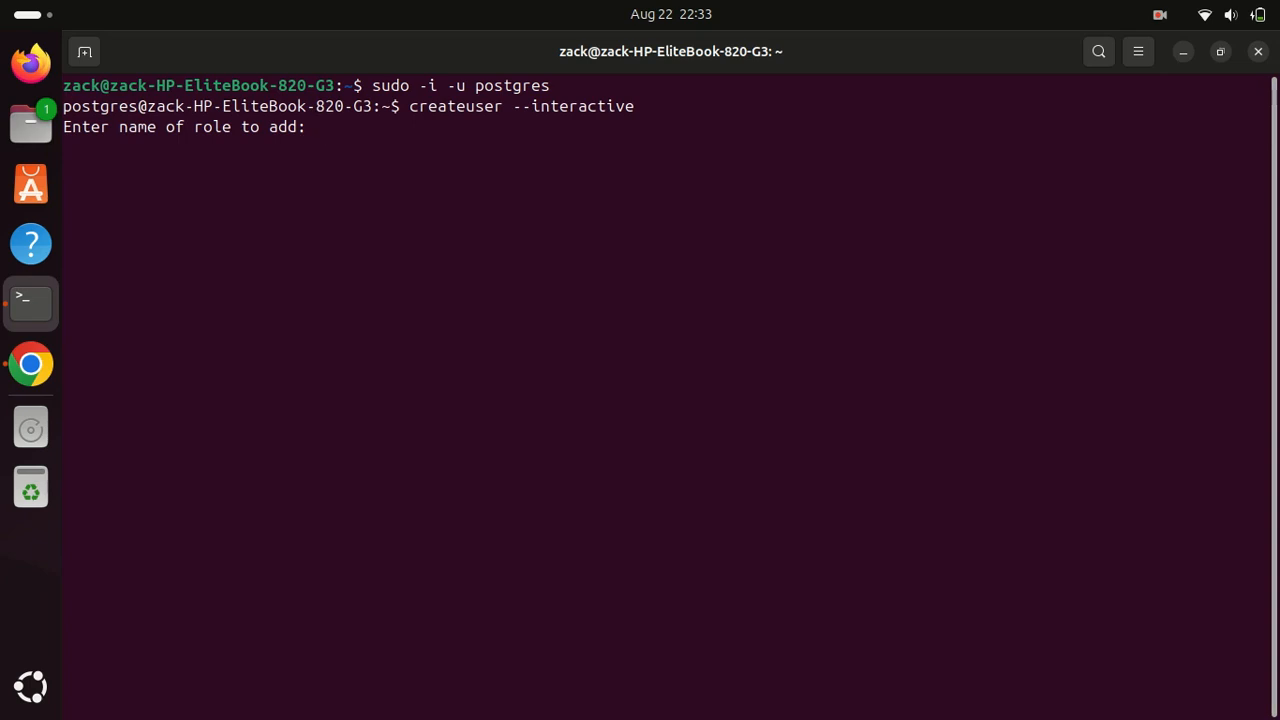
text(jac)
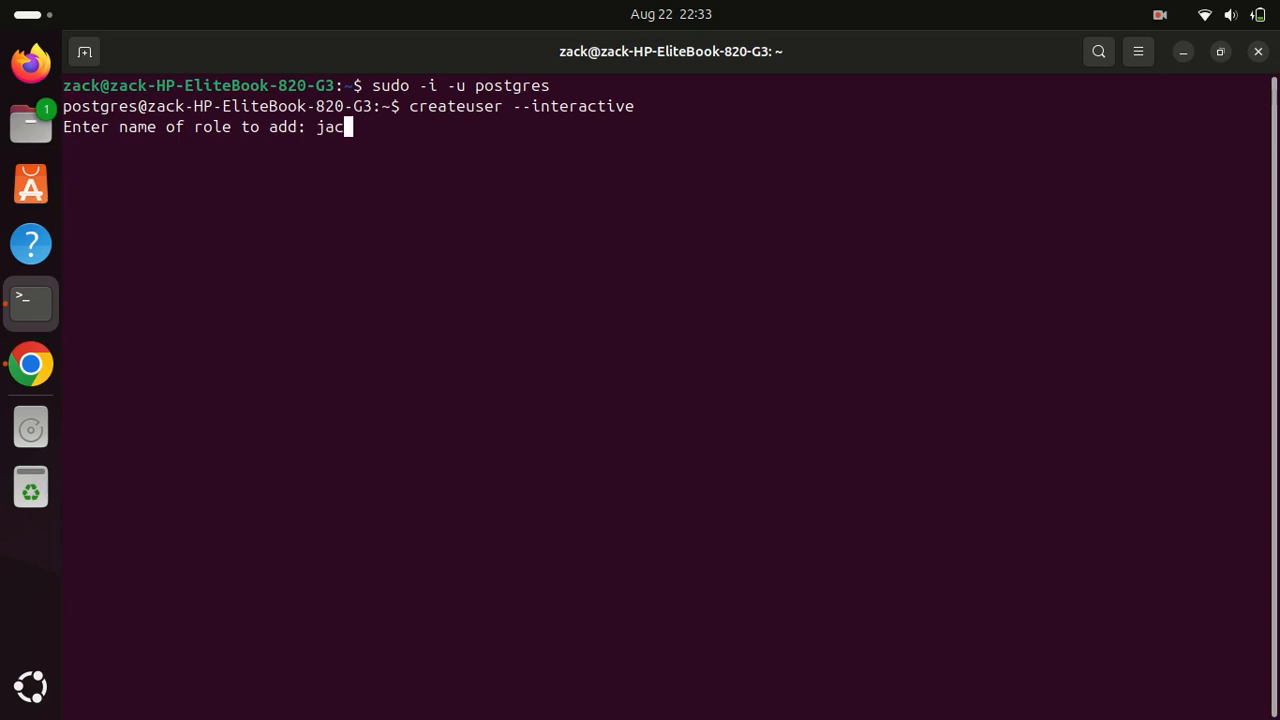
text(k)
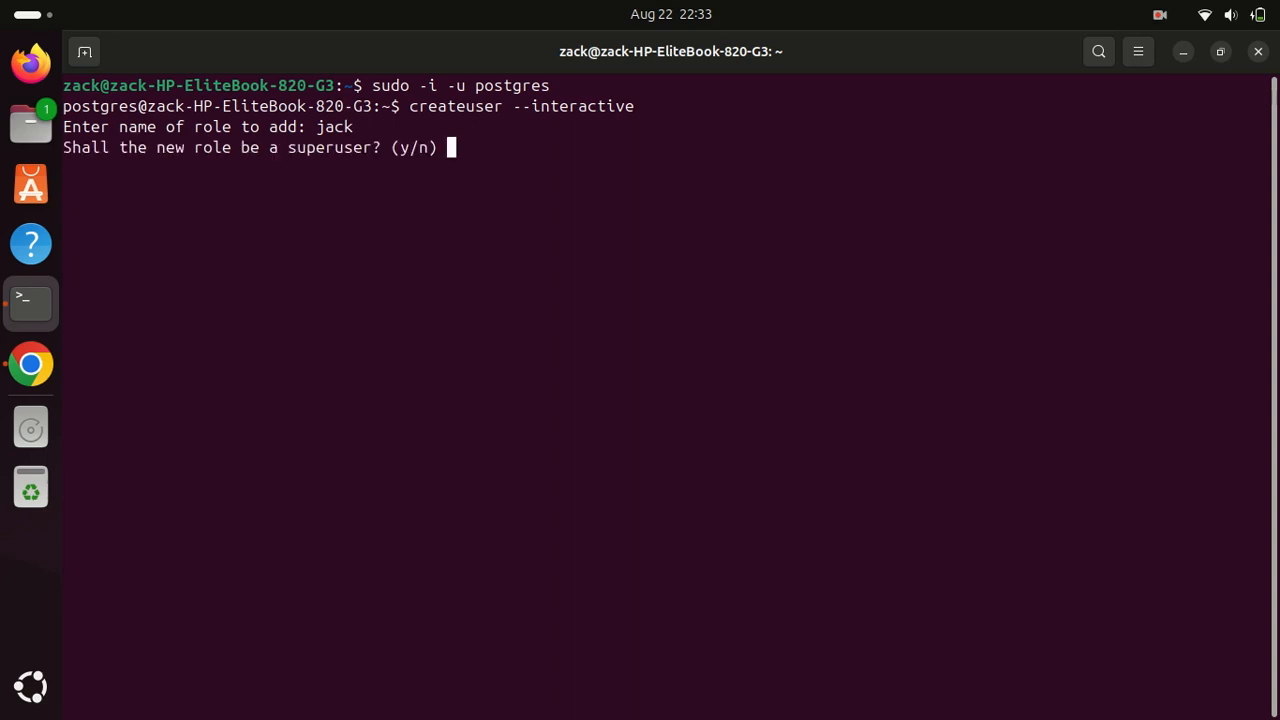
text(y)
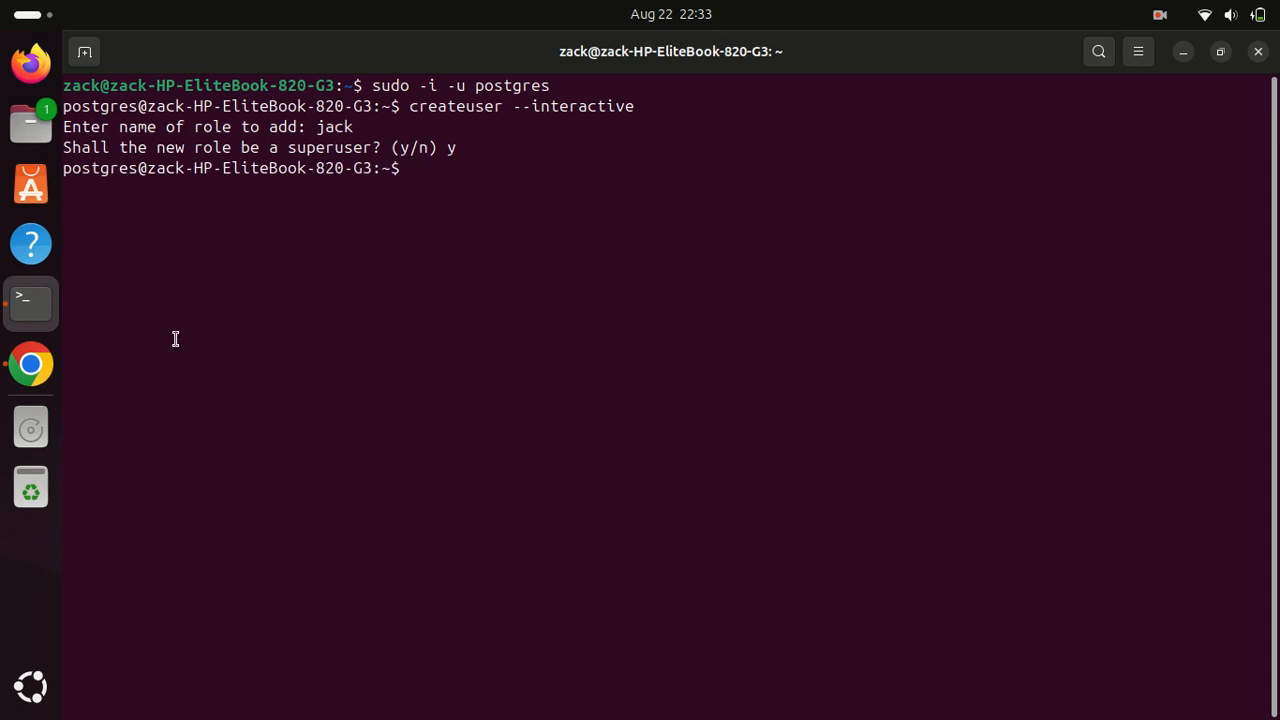
text(createdb database_name)
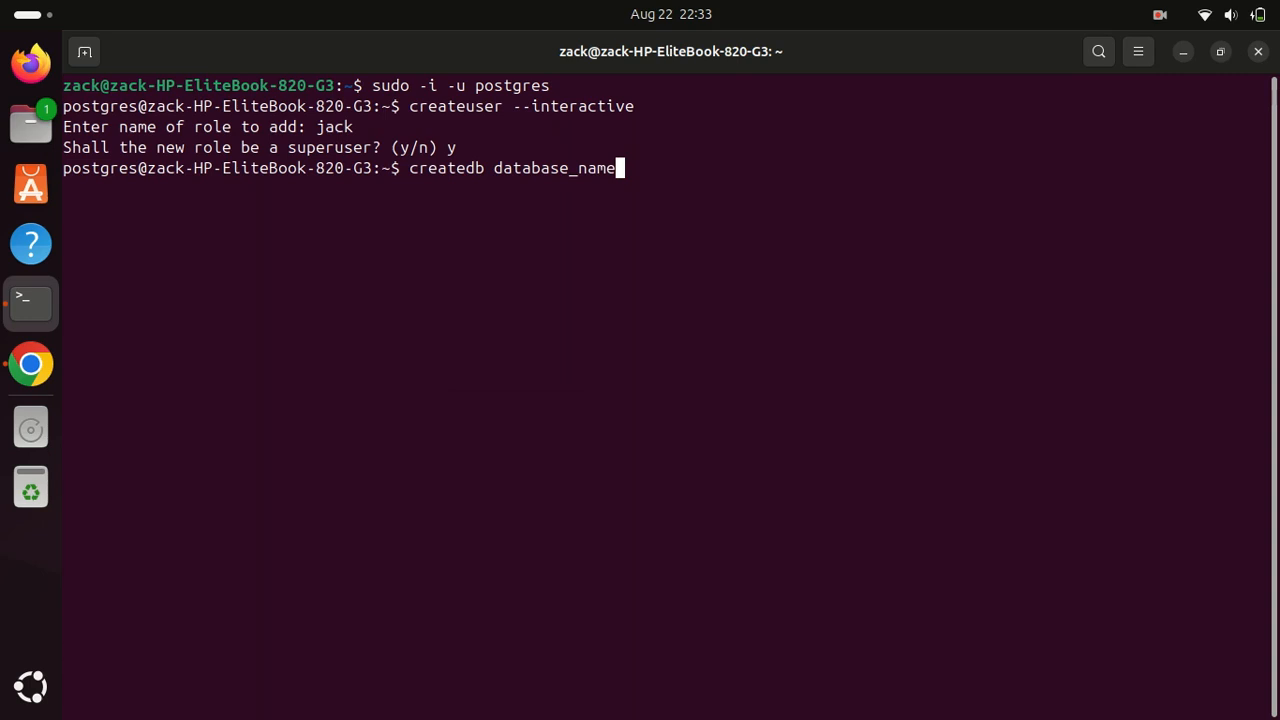
- Create the database databaseone, exit the postgres shell, and clear the screen
key(BackSpace)
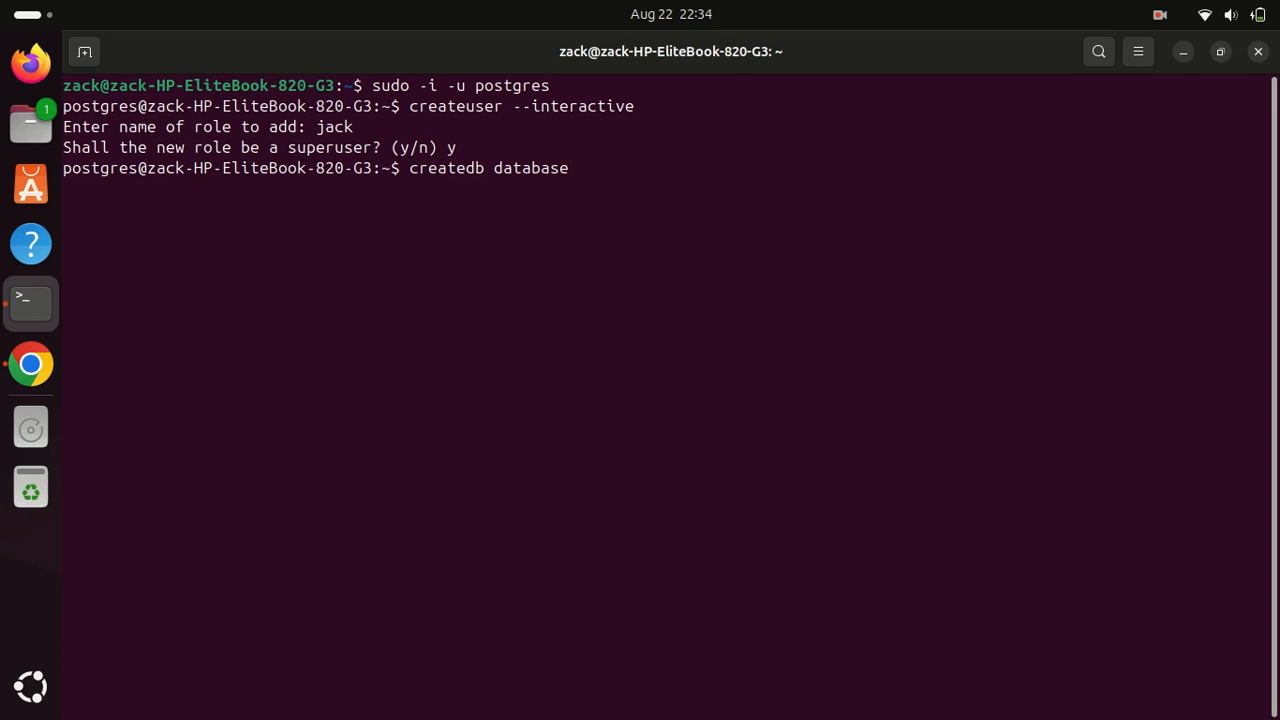
text(one)
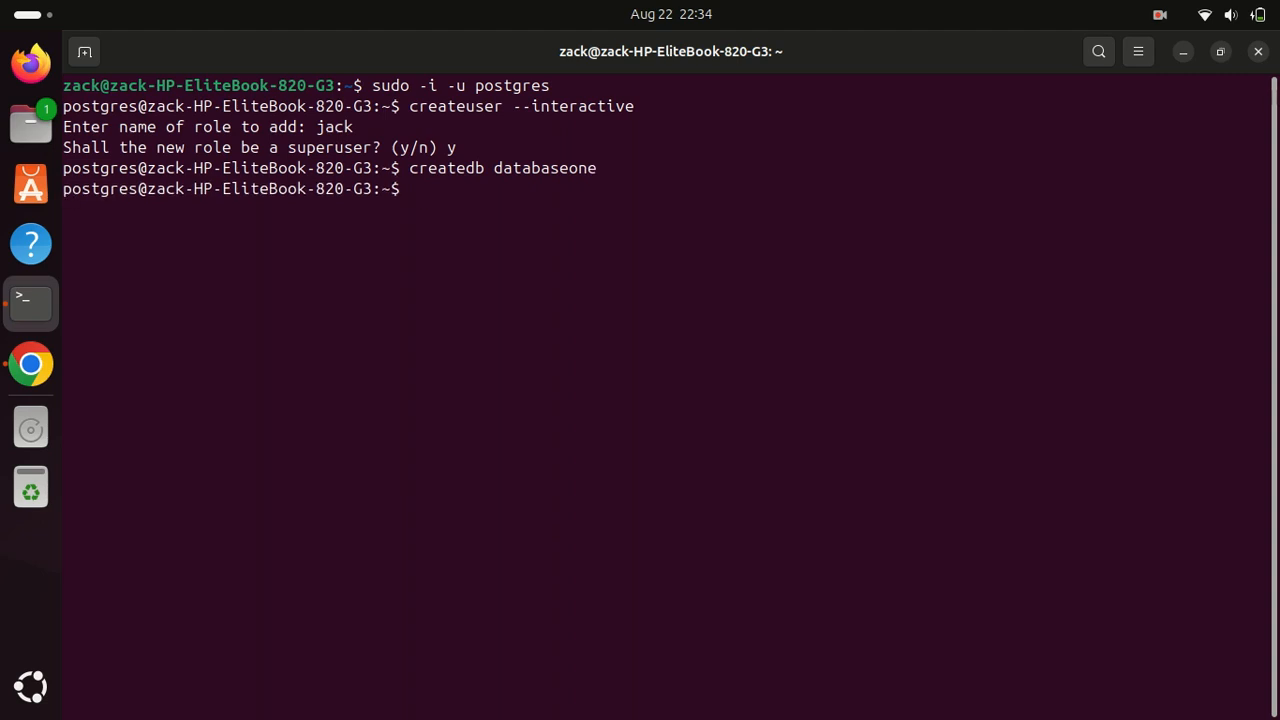
text(\q)
text(e)
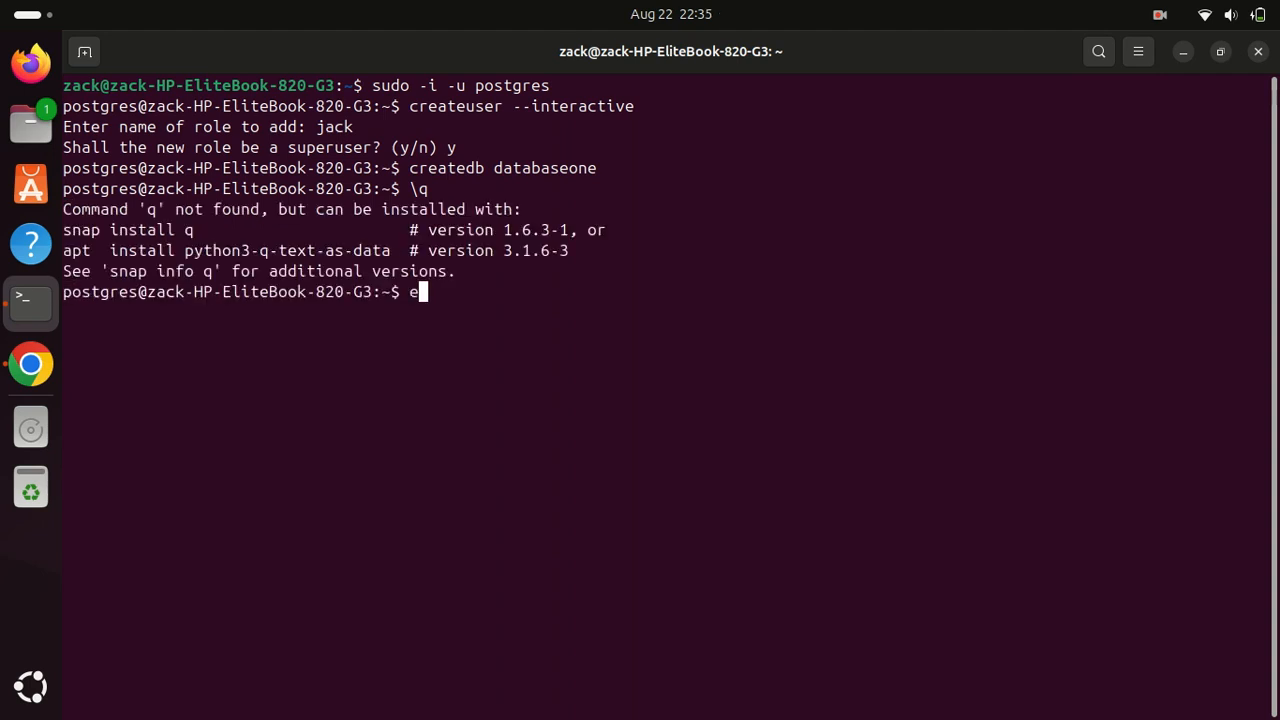
text(xit)
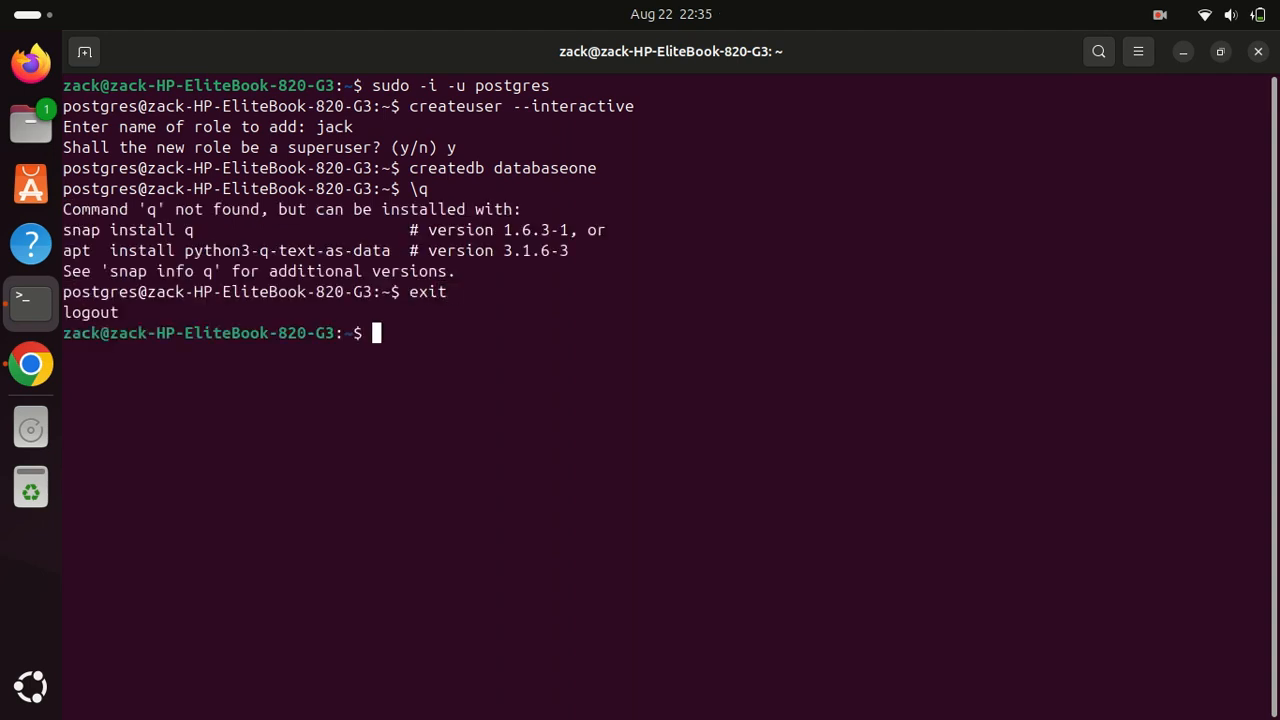
text(clear)
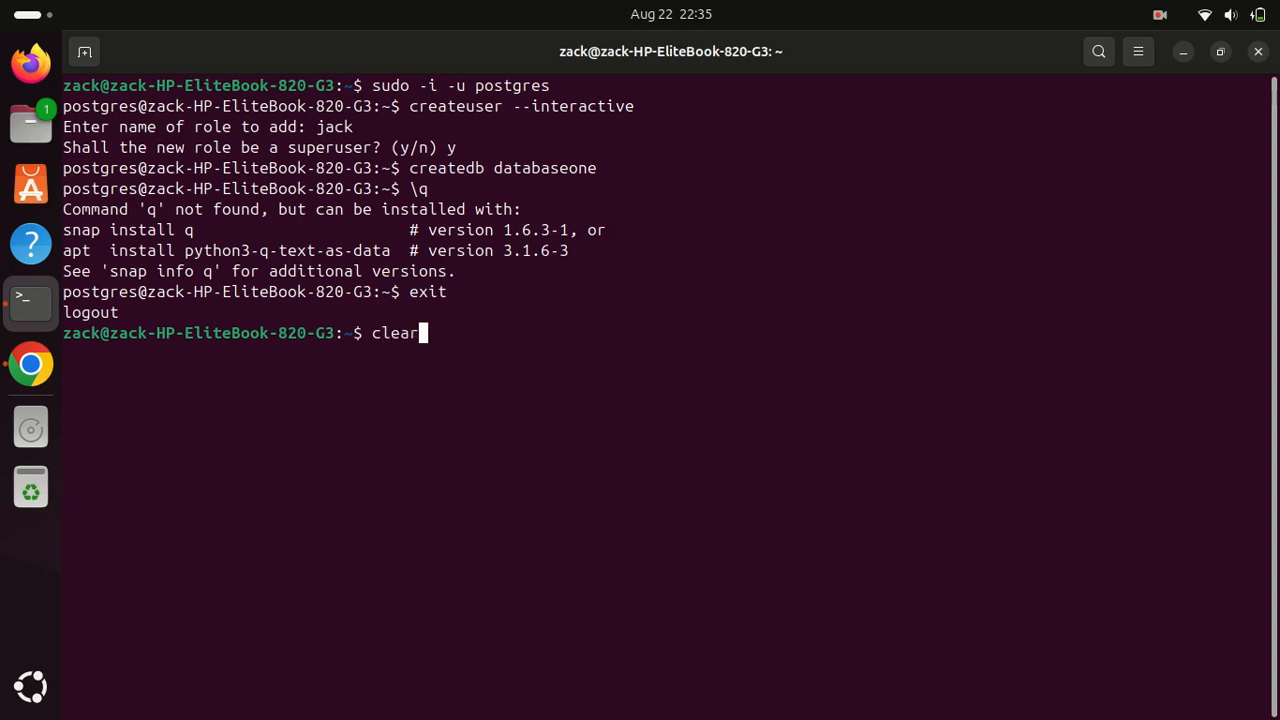
text(sudo add)
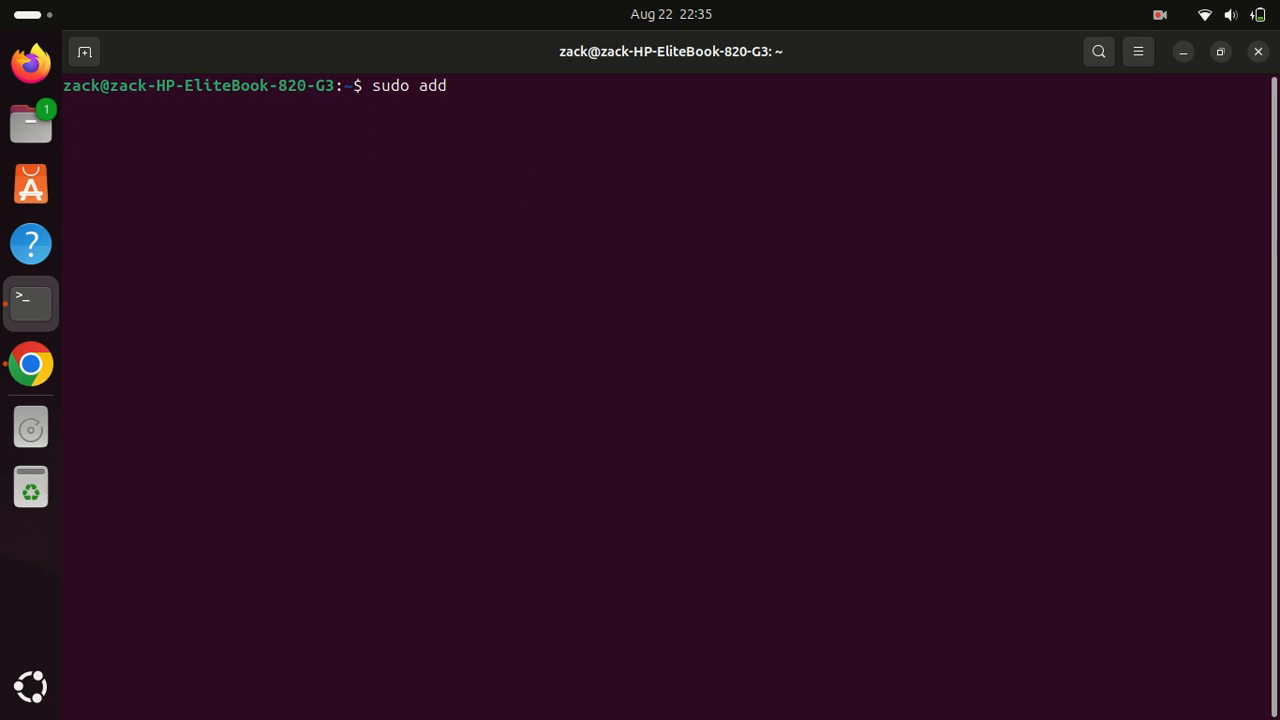
- Add Linux user jack with a password and full name Jack, confirming with y
text(user)
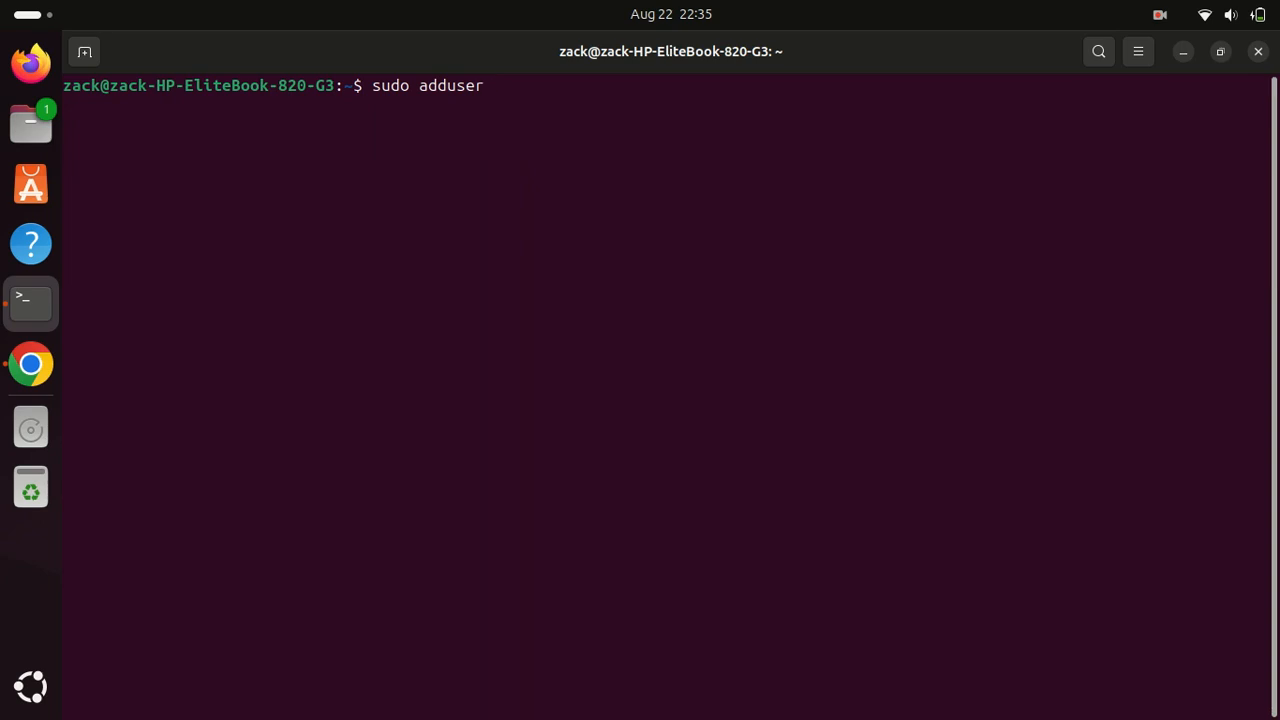
text(jack)
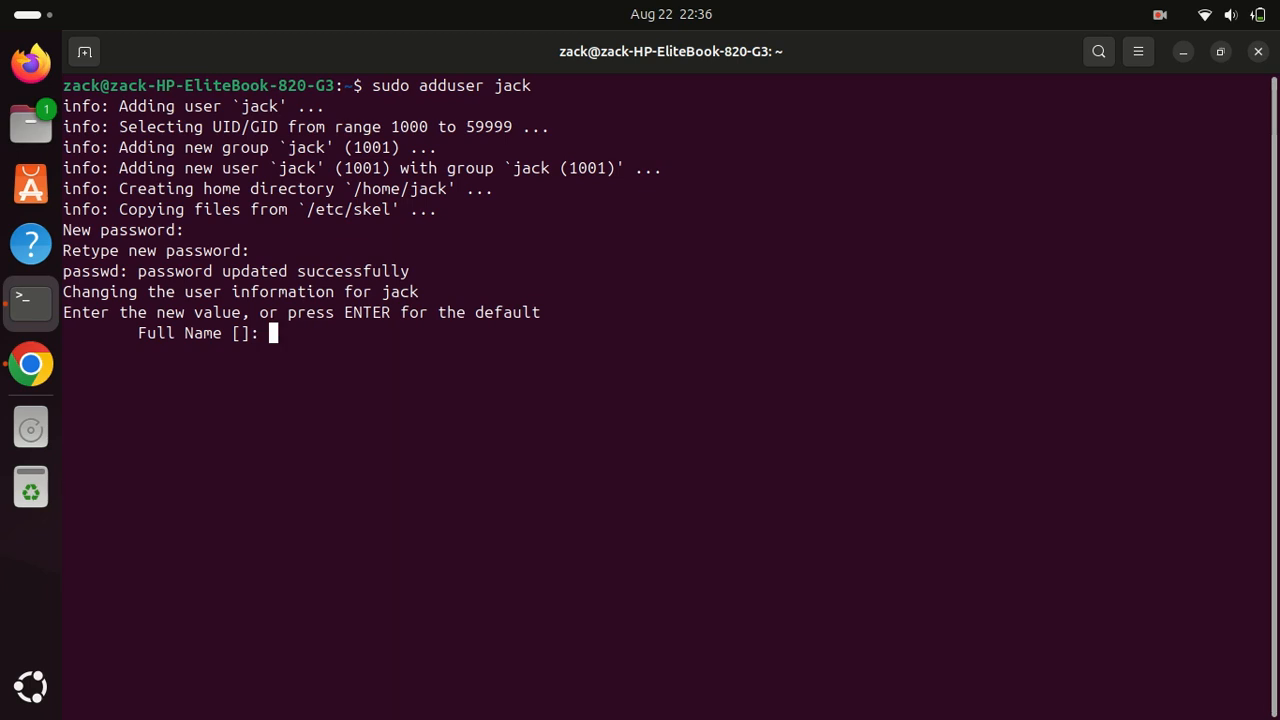
text(Jack)
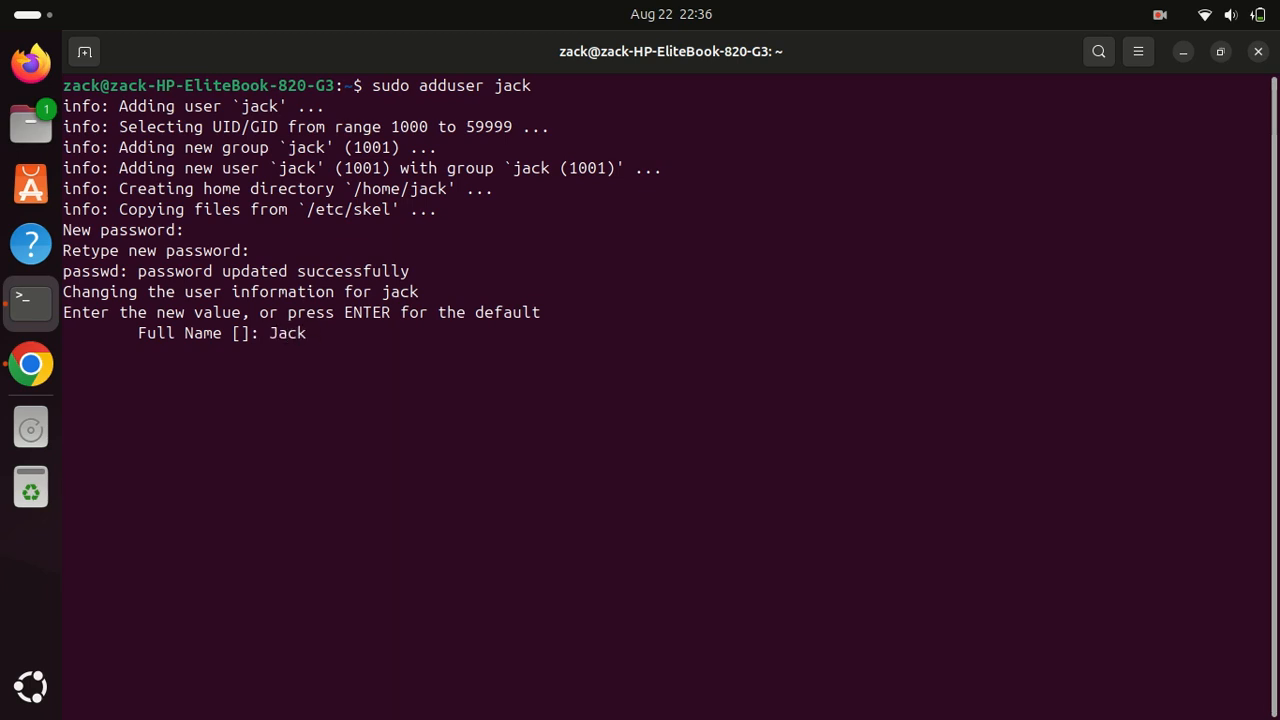
key(enter)
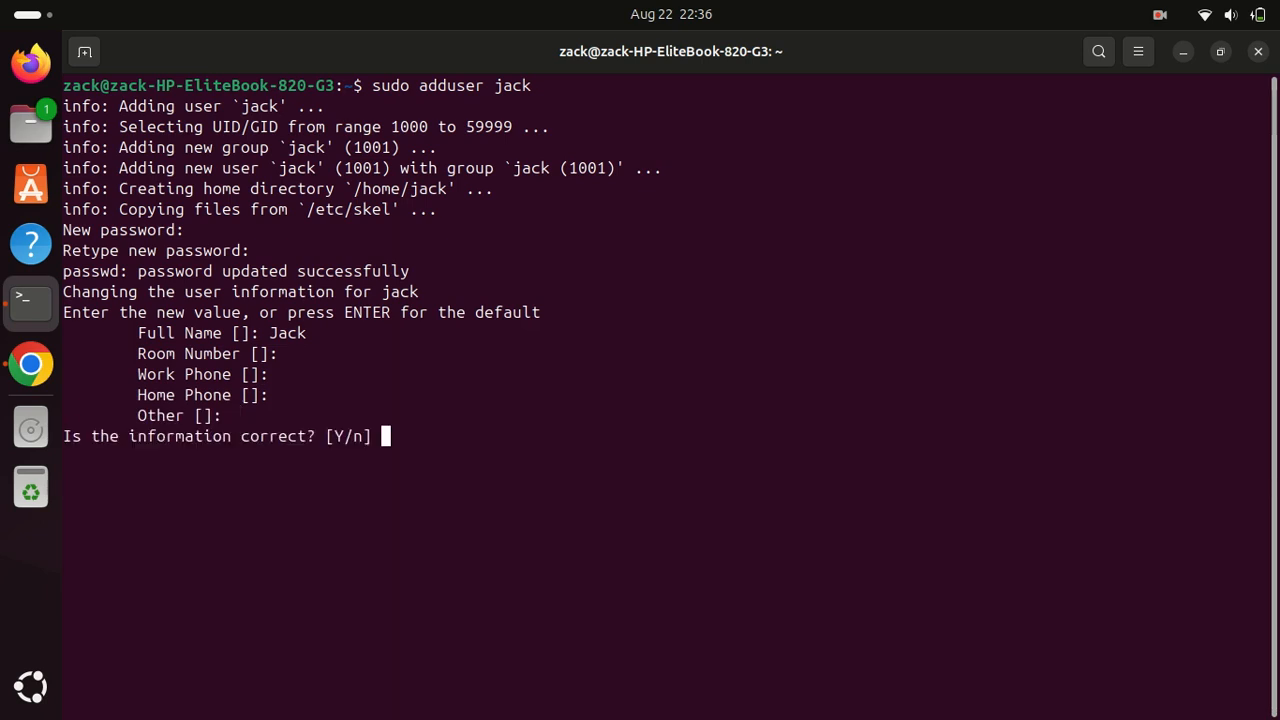
text(y)
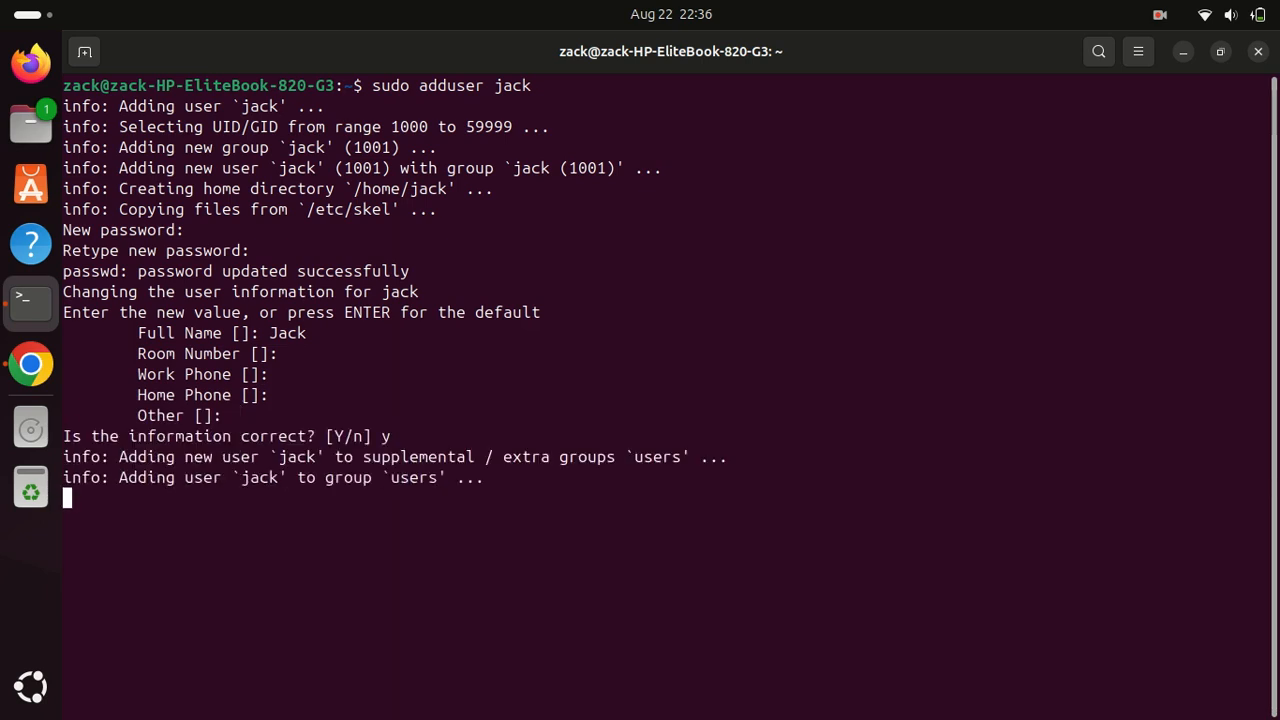
text(su)
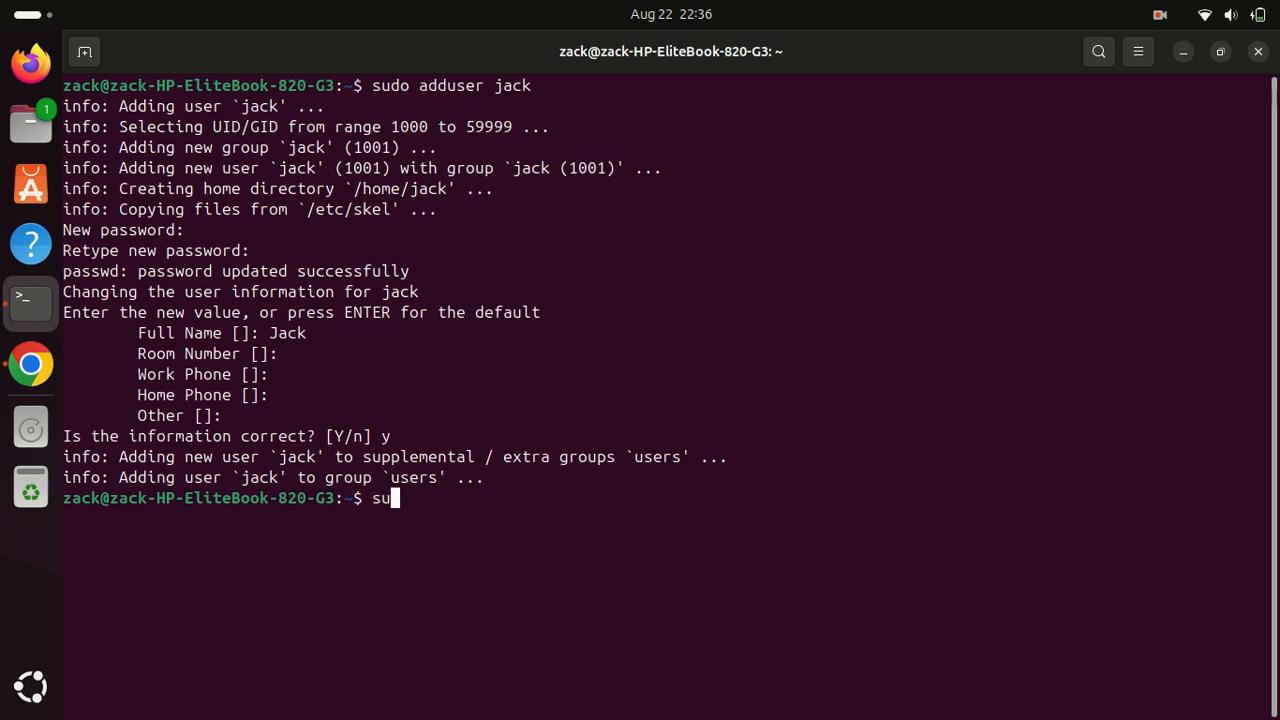
- Switch to user jack, connect with psql -d databaseone, and show \conninfo
text(" ")
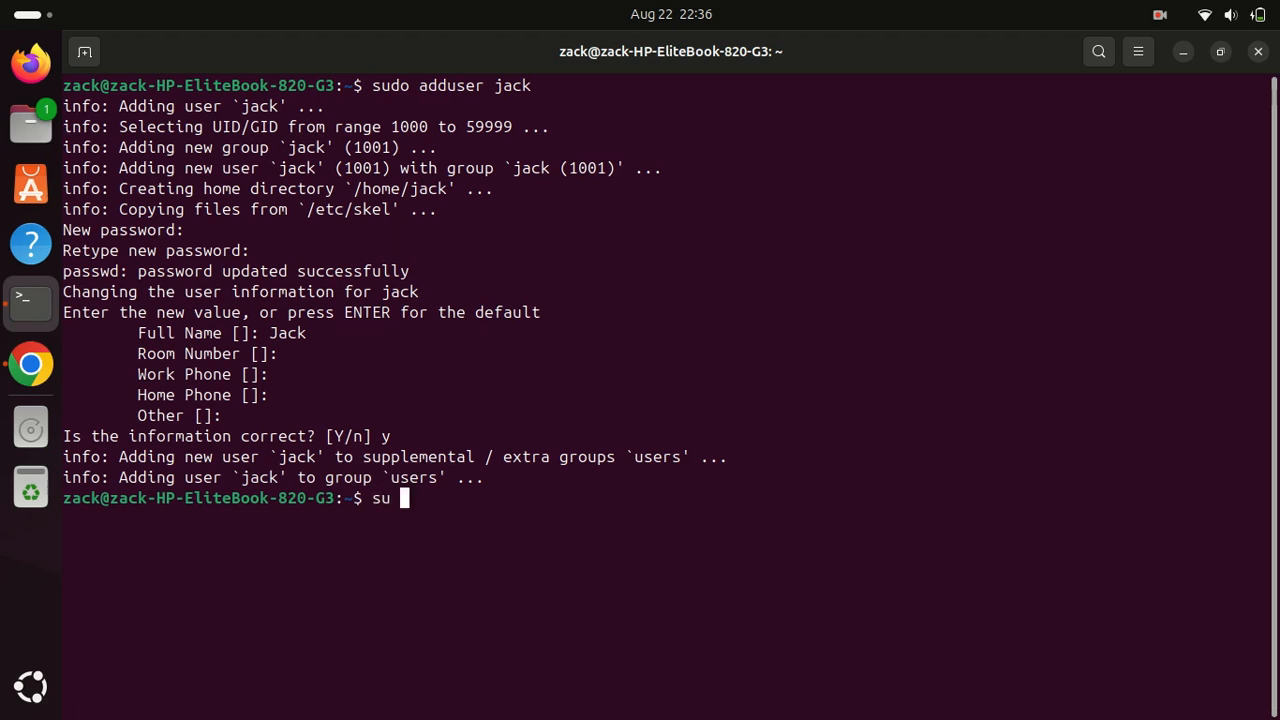
text(jack)
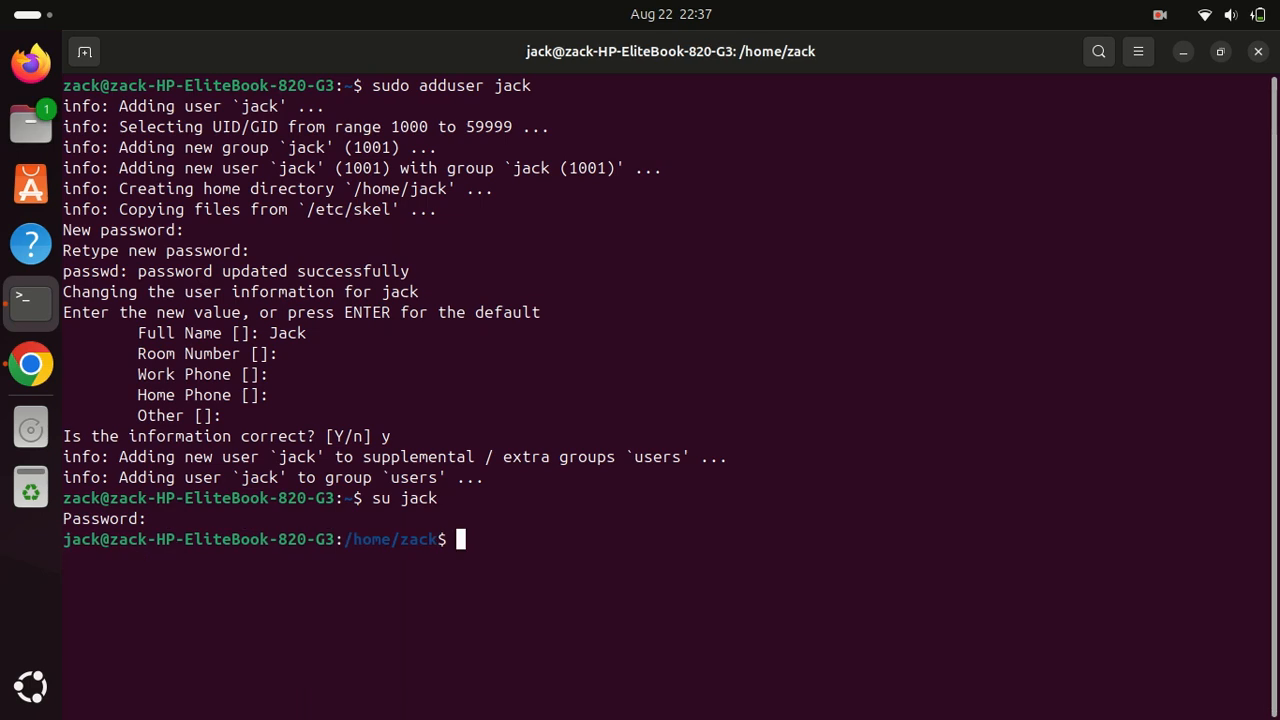
text(p)
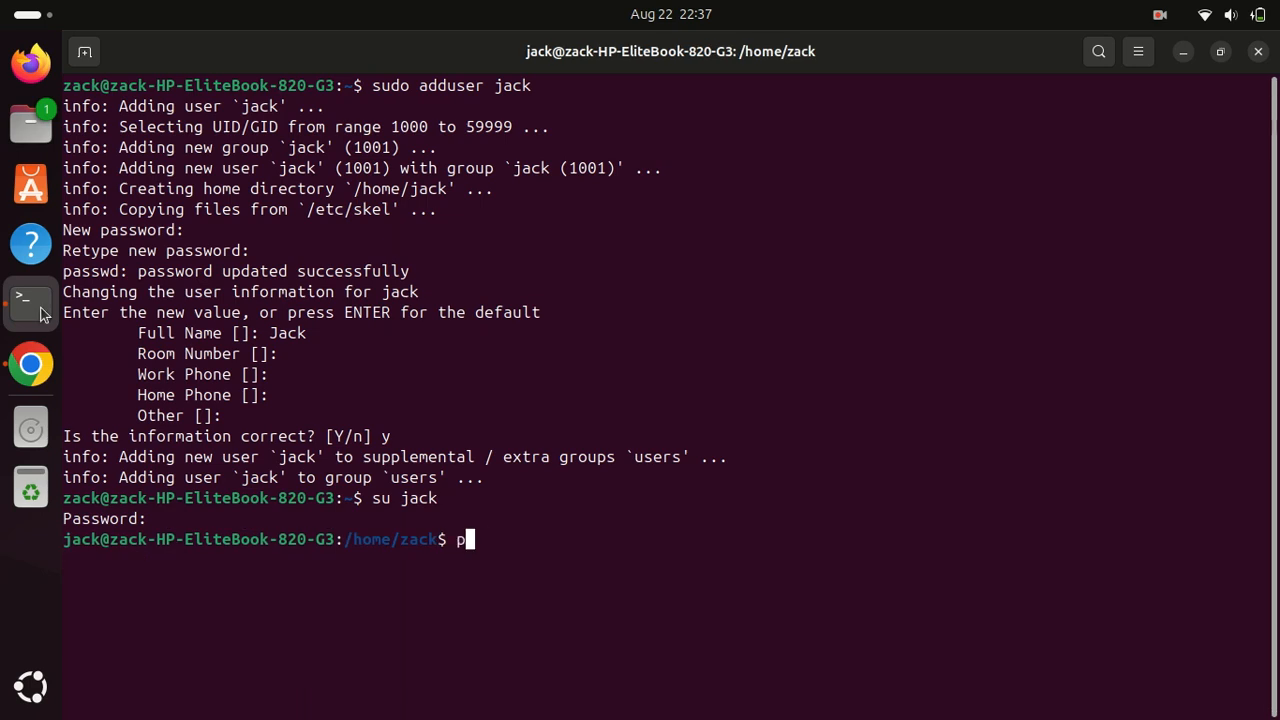
text(sql)
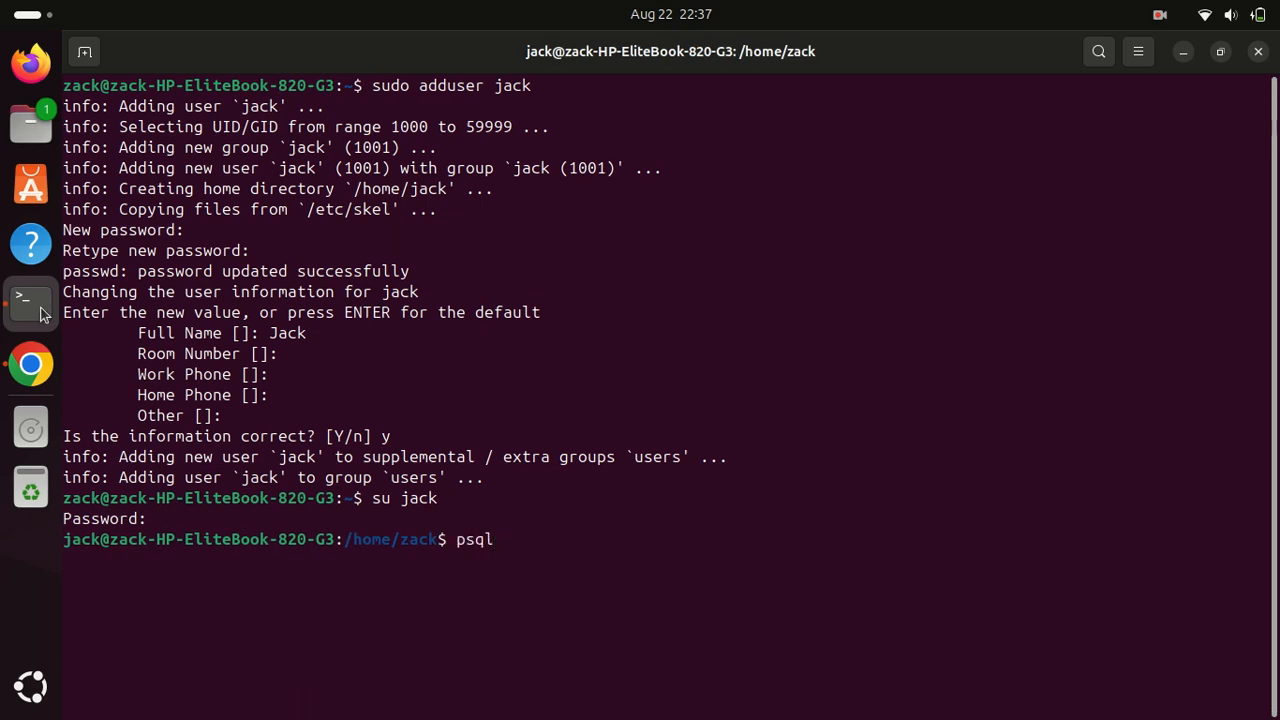
text(-)
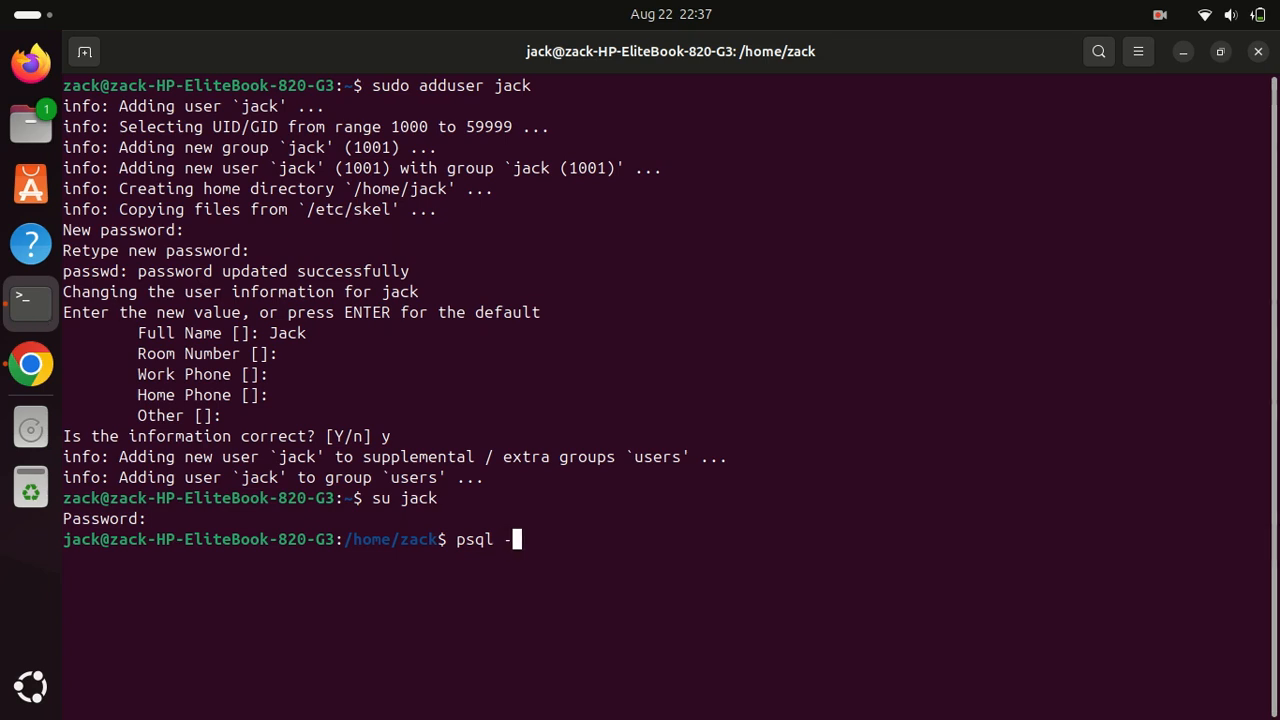
text(d)
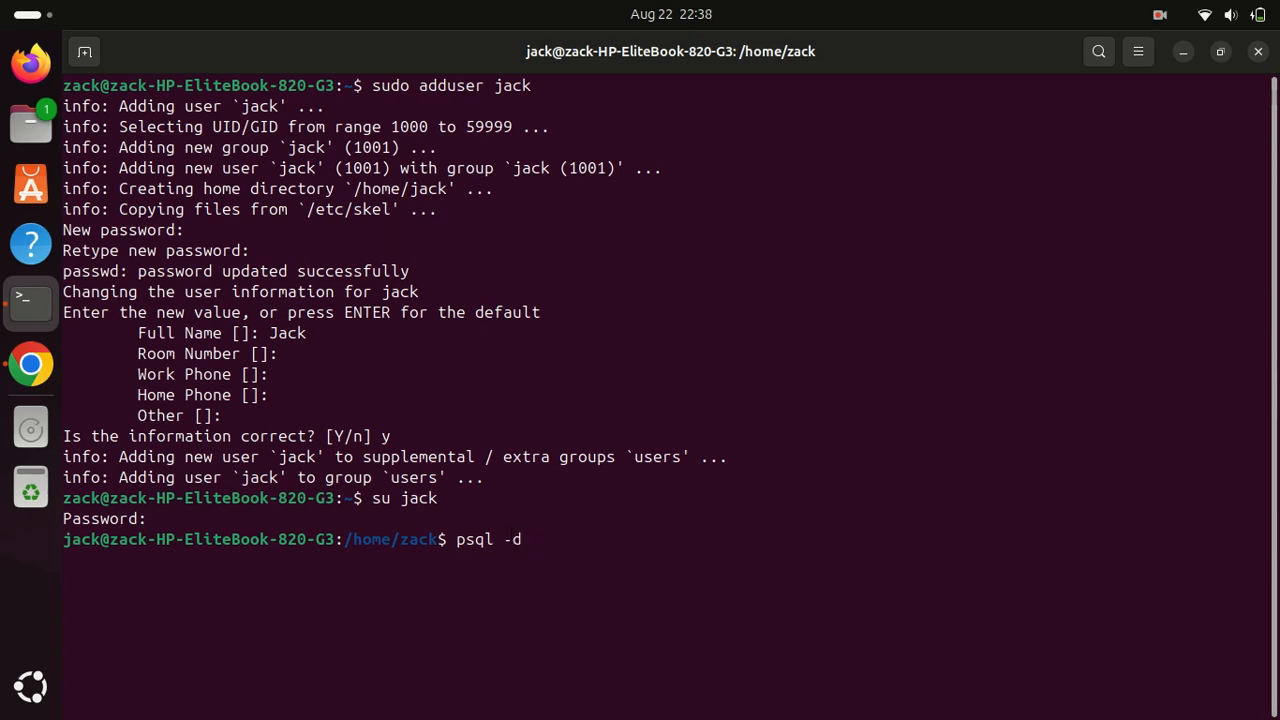
text(datab)
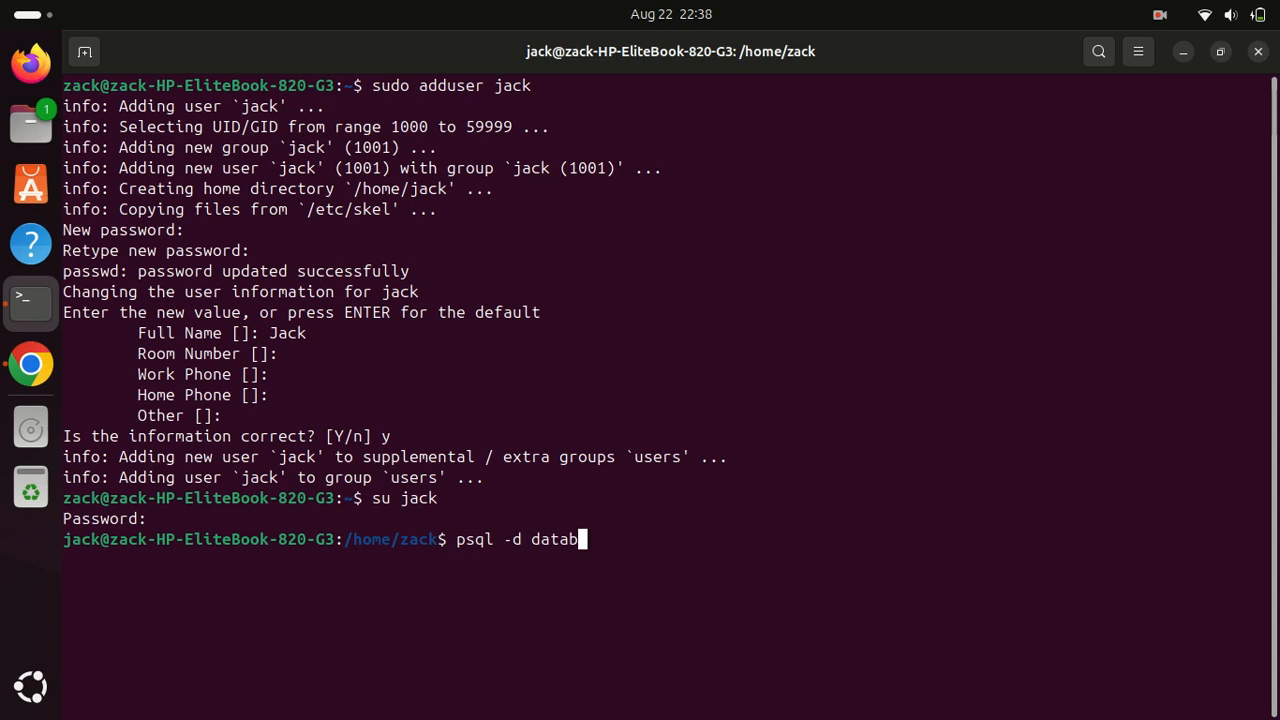
text(aseone)
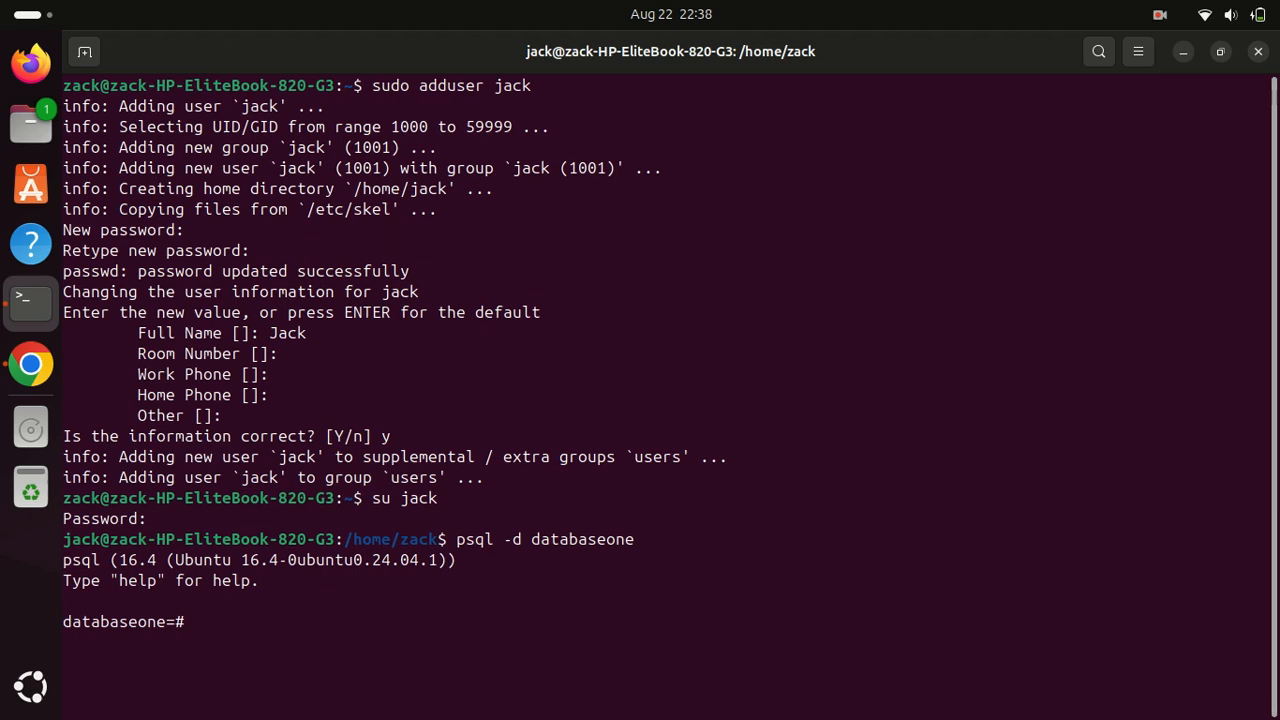
text(\conninfo)
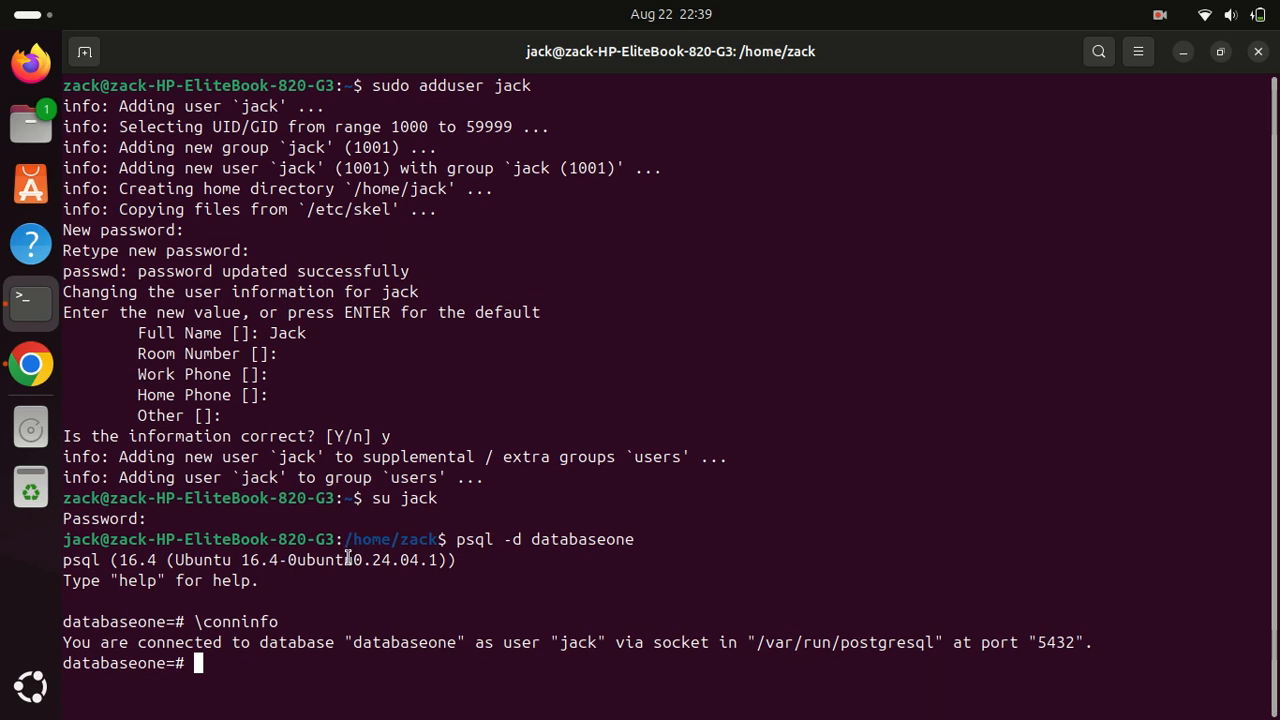
mouse_move(345, 560)
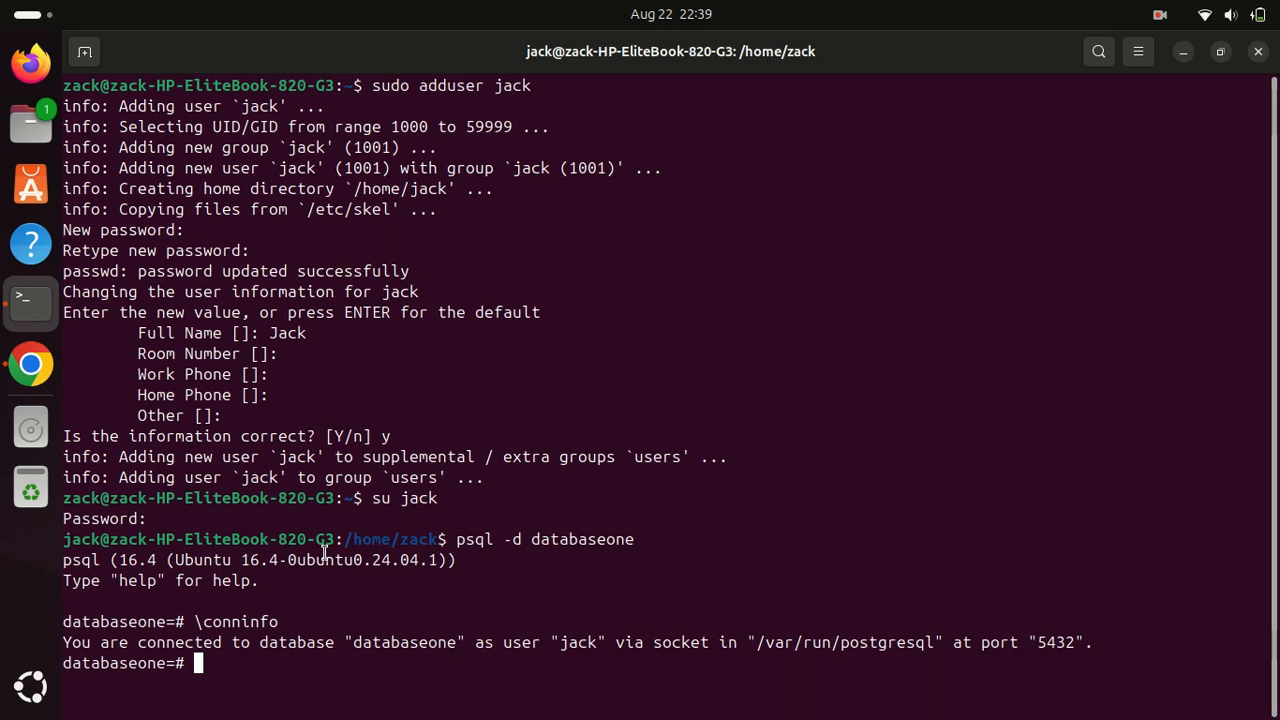
mouse_move(322, 551)
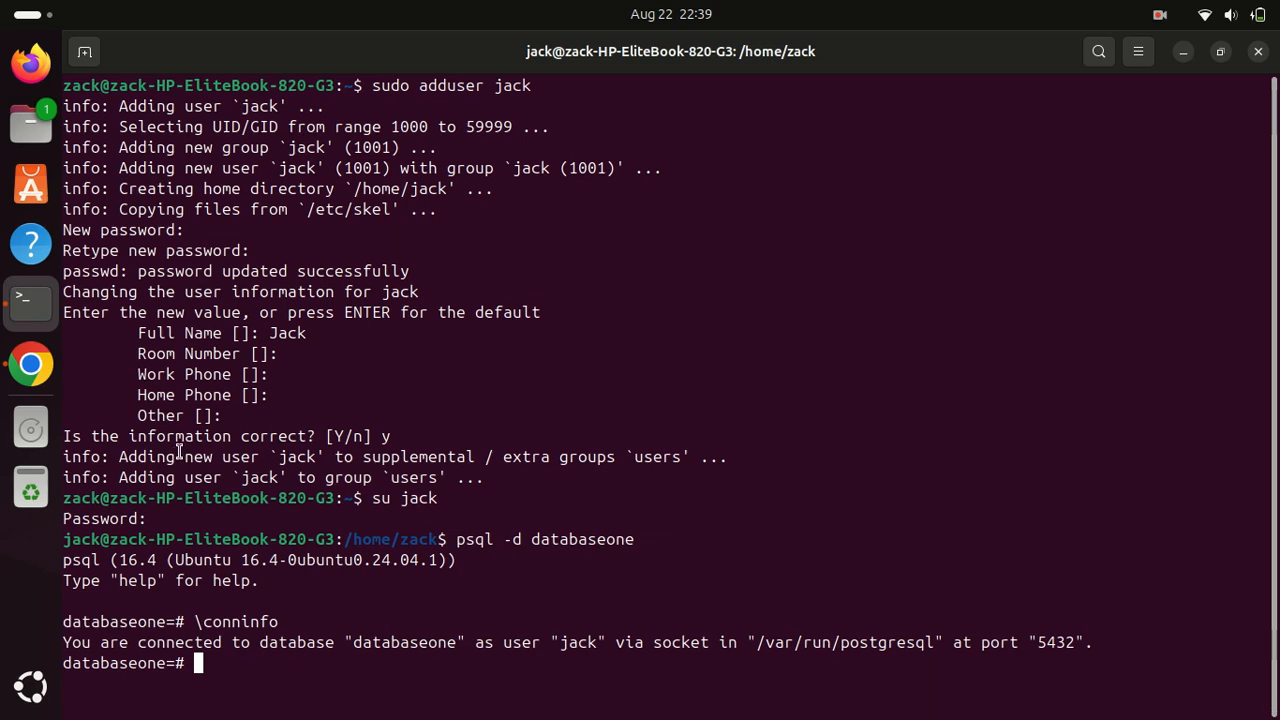
mouse_move(141, 425)
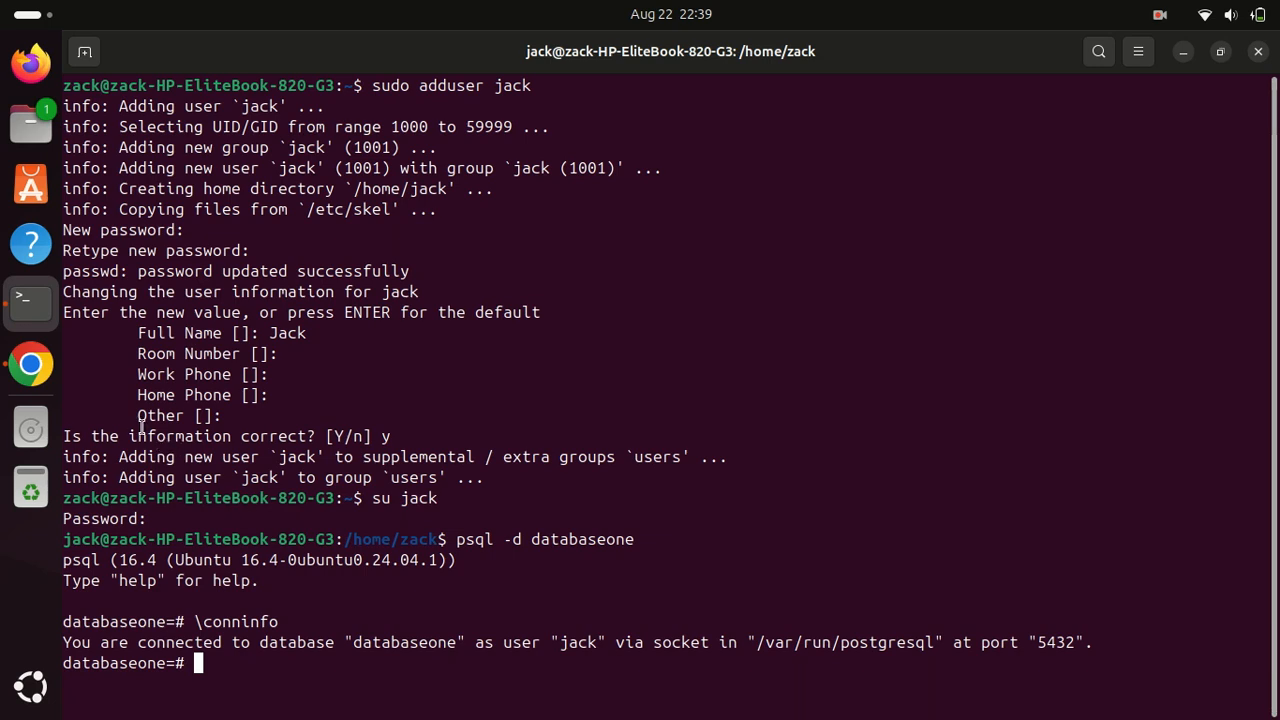